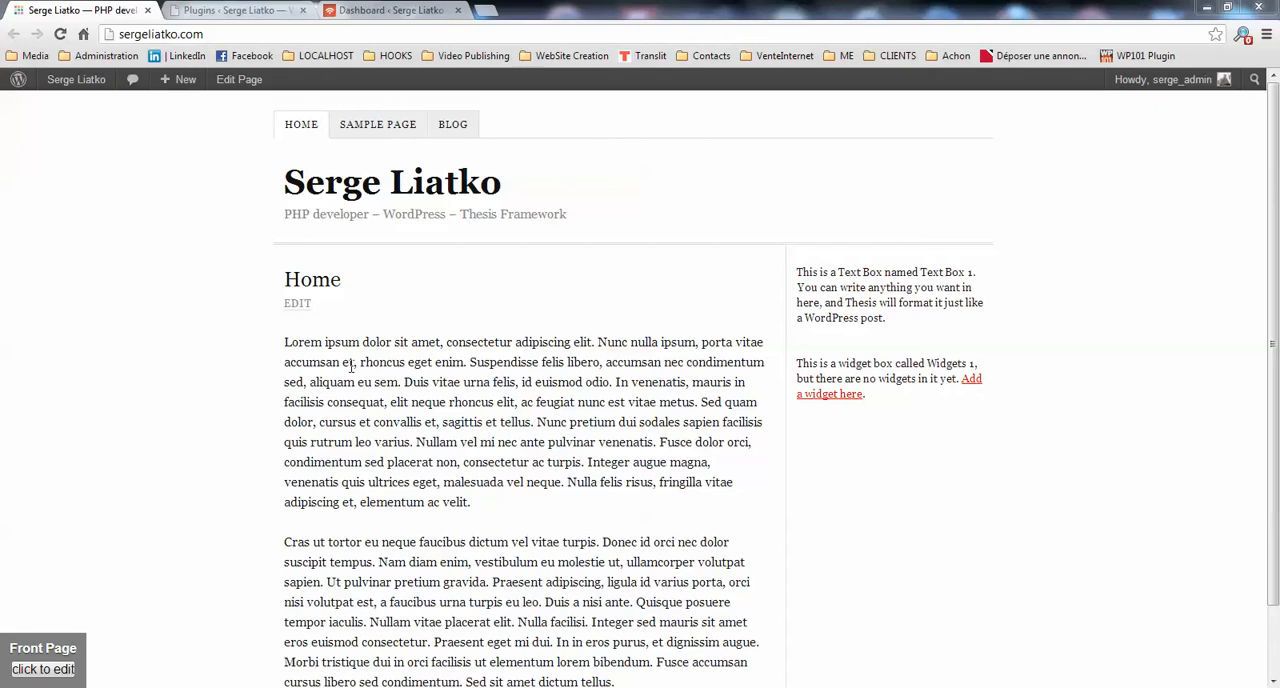
# - Show the Plugins page with WooCommerce and WooCommerce Thesis Integrator active
pyautogui.click(235, 10)
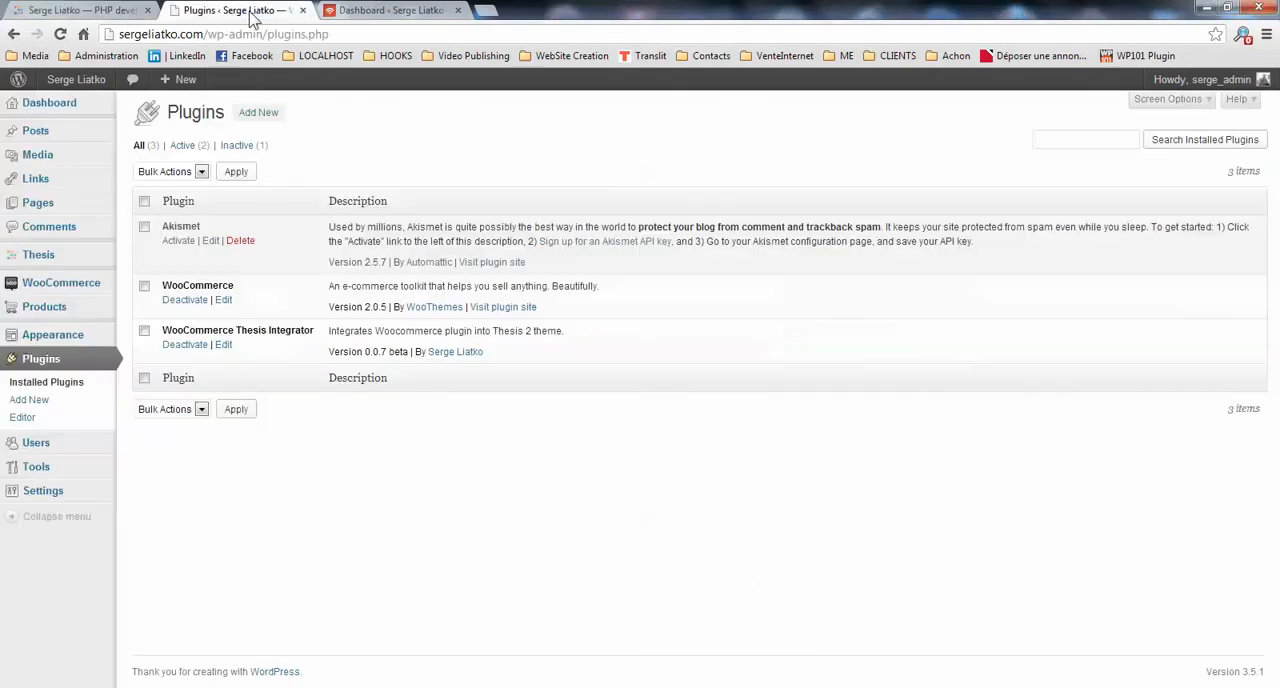
pyautogui.moveTo(238, 10)
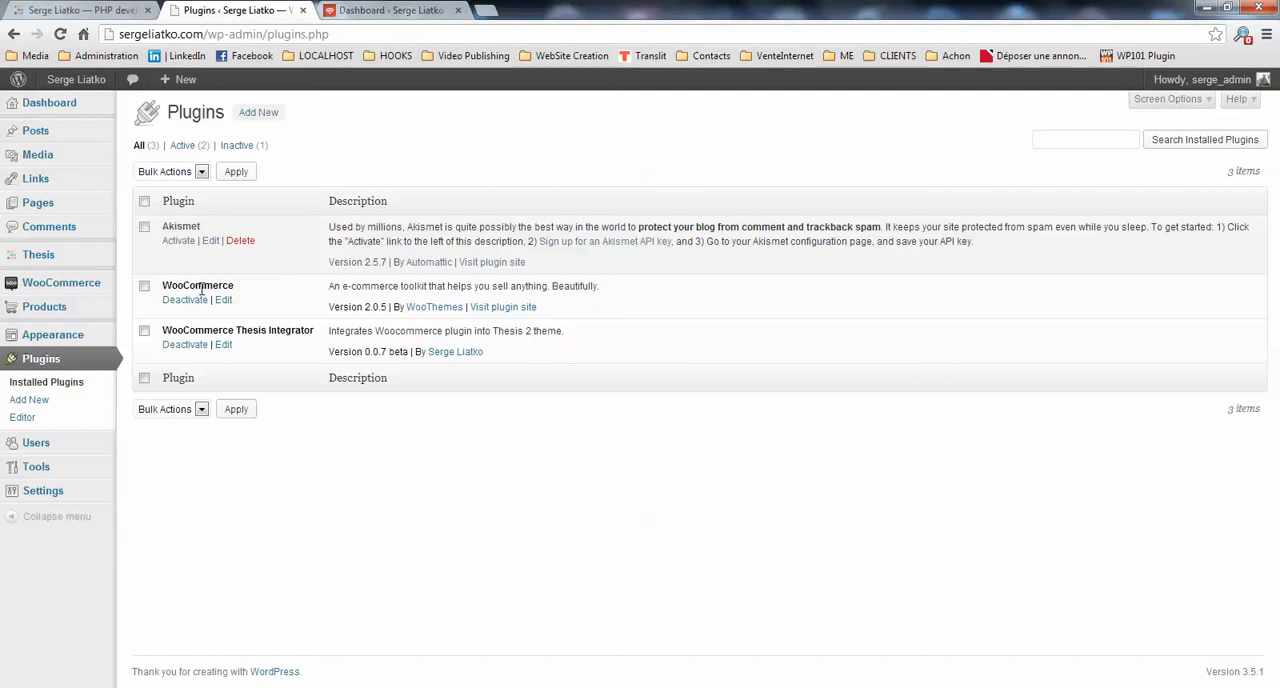
pyautogui.moveTo(212, 330)
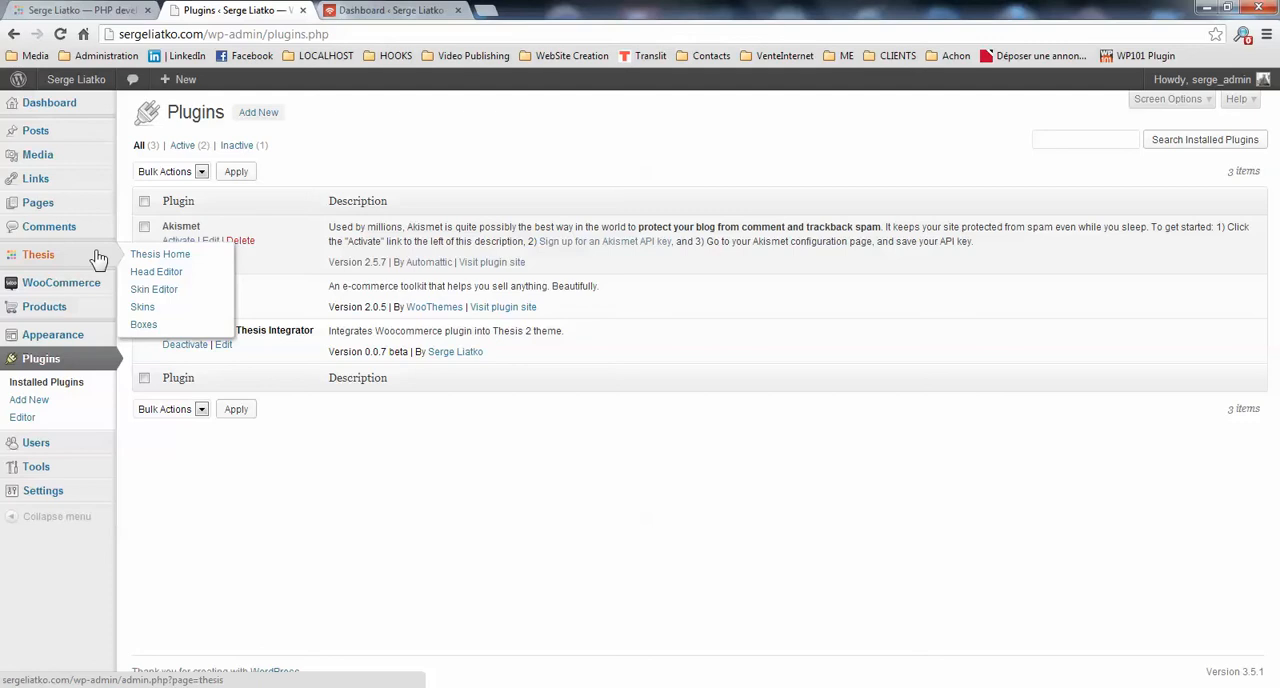
pyautogui.moveTo(248, 282)
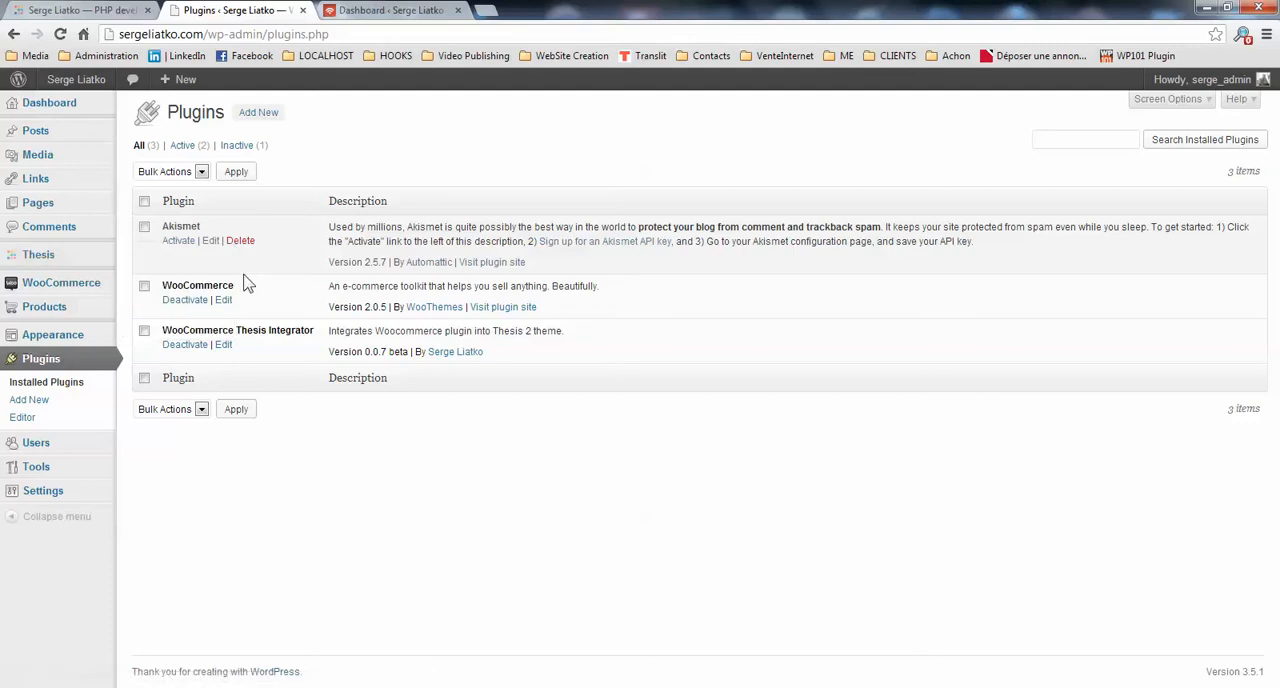
pyautogui.moveTo(400, 11)
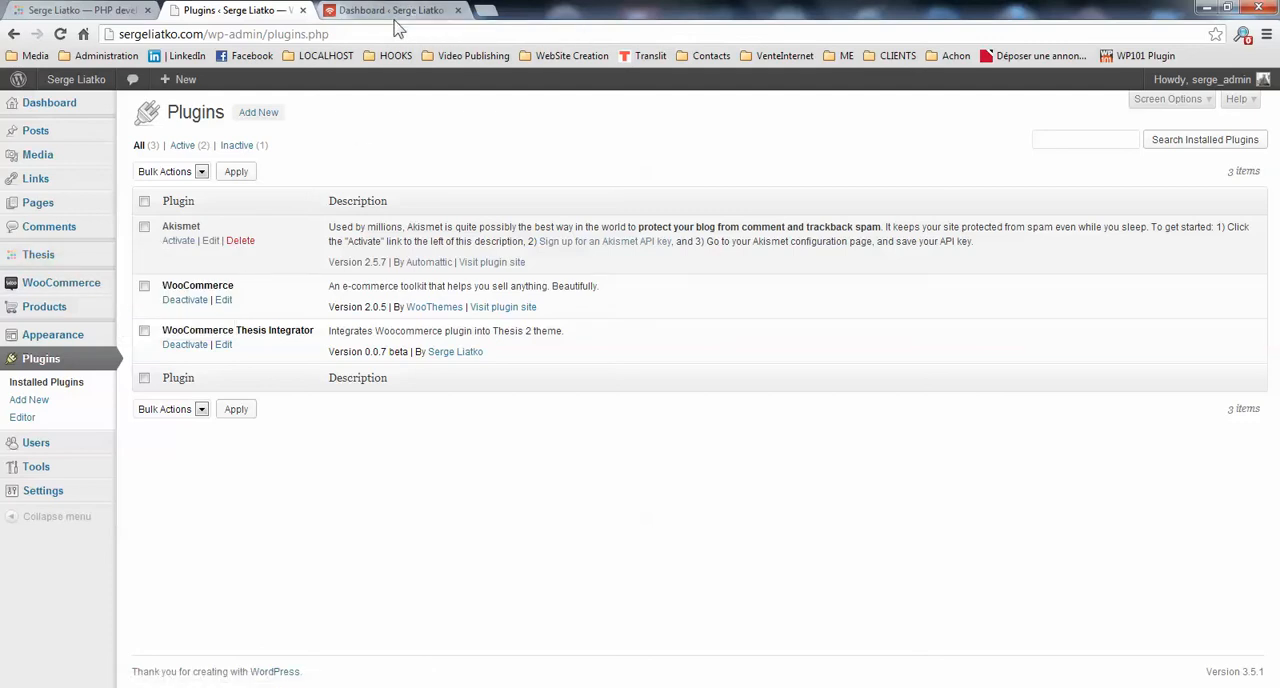
pyautogui.moveTo(395, 10)
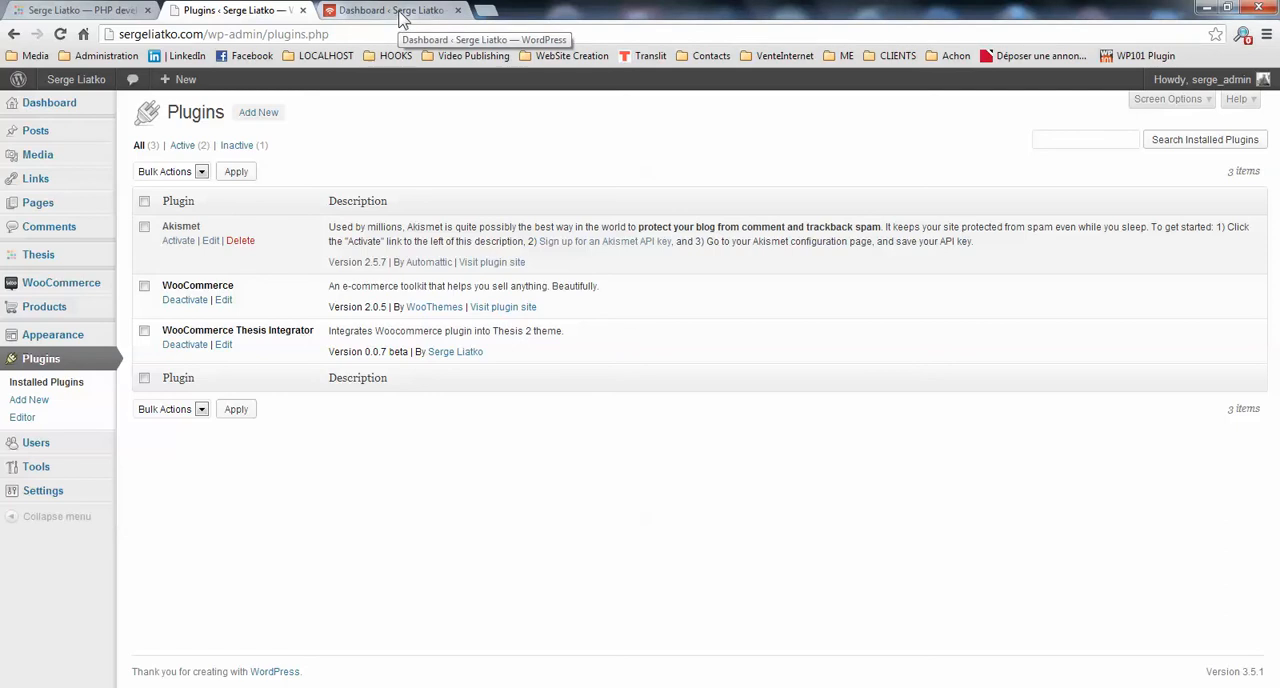
# - Go to the dashboard and launch the Thesis Skin Editor on the Home template
pyautogui.click(390, 10)
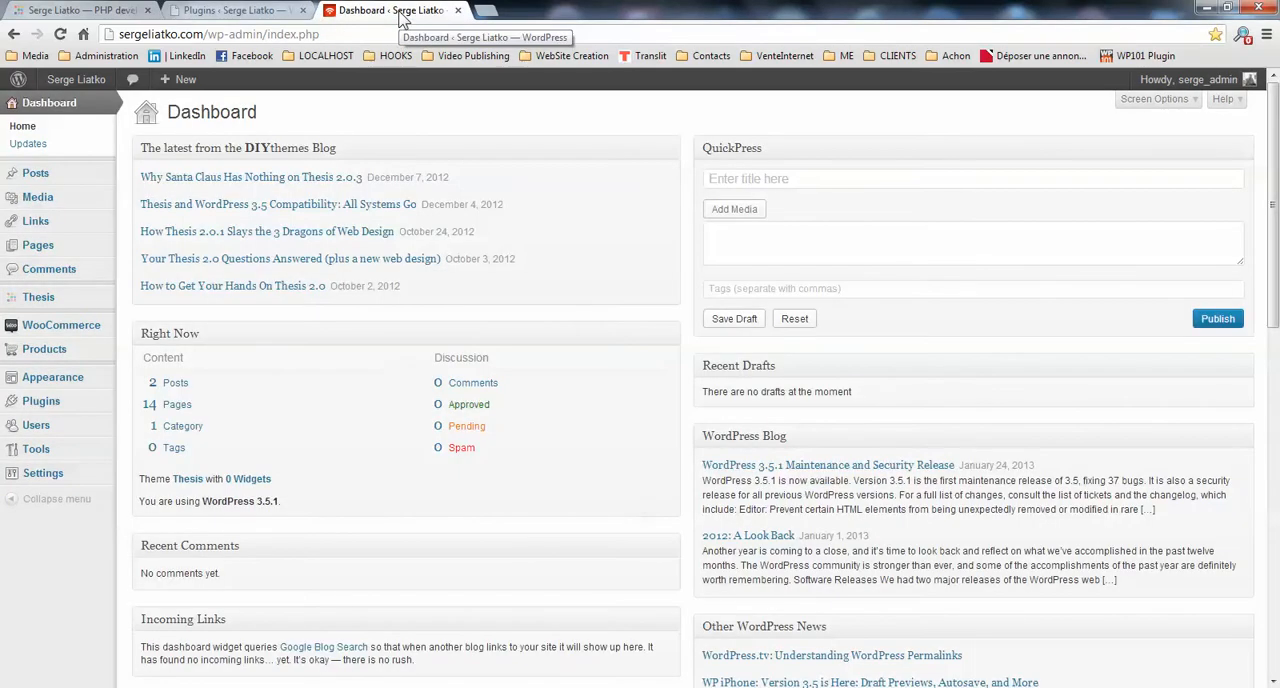
pyautogui.moveTo(398, 22)
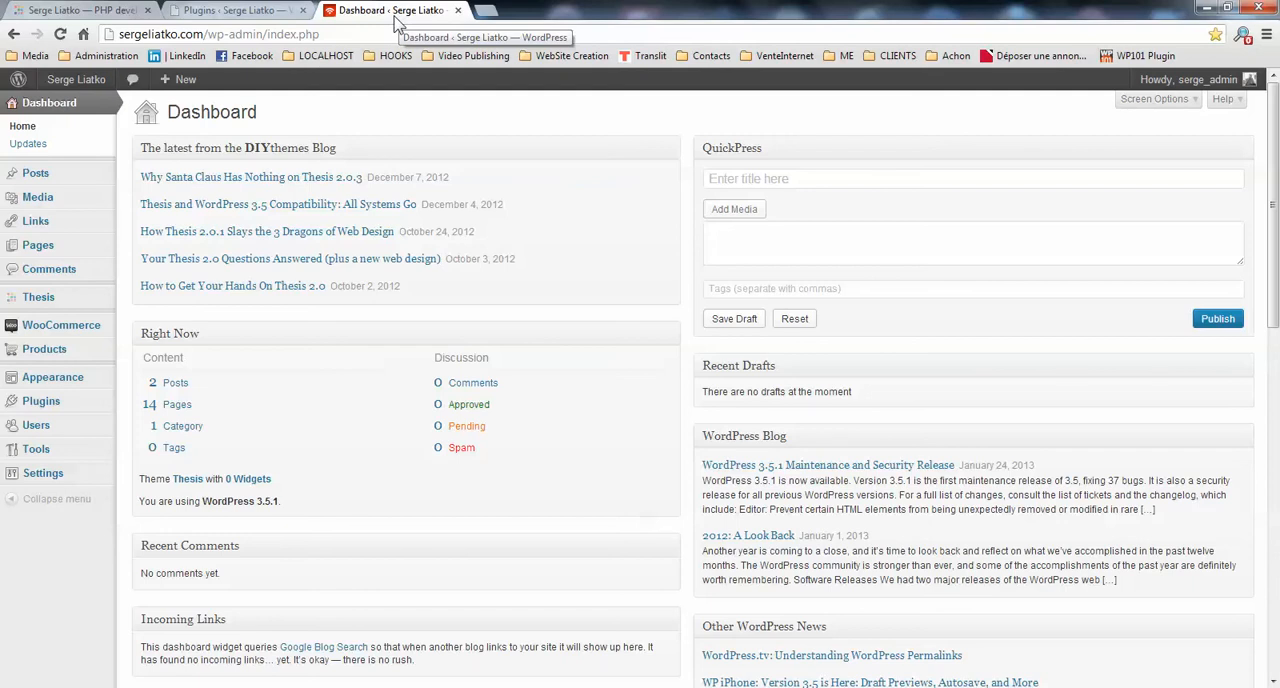
pyautogui.moveTo(393, 55)
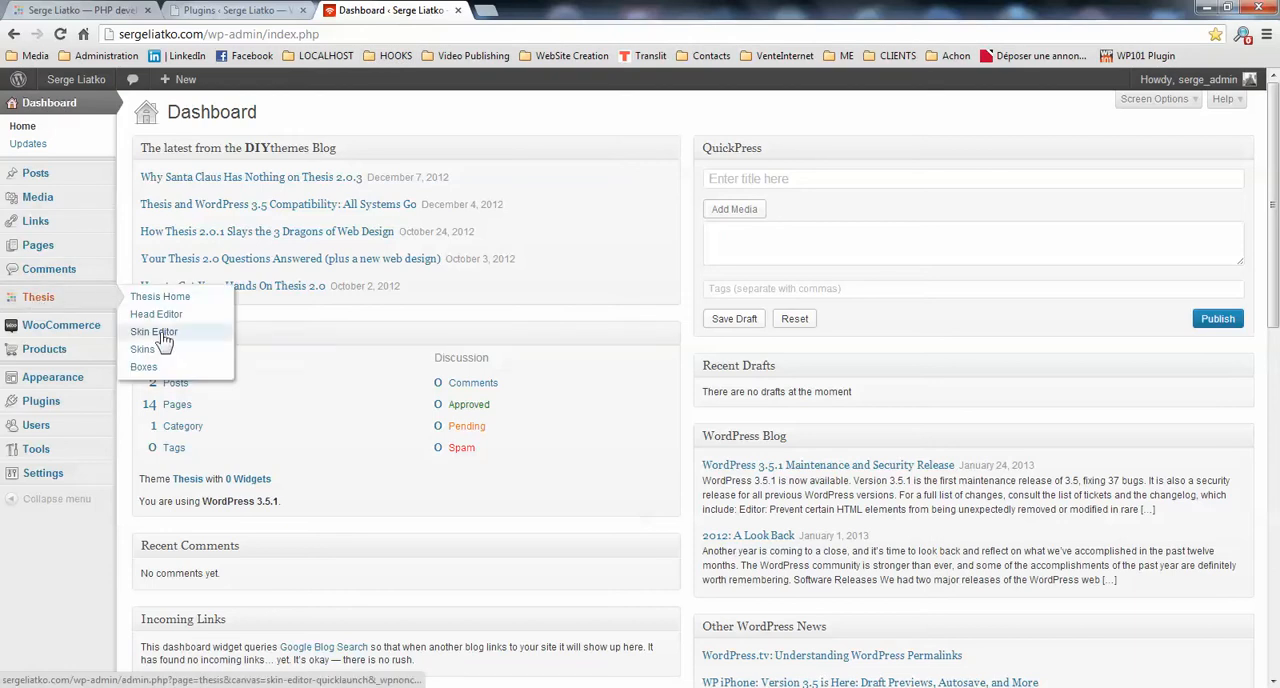
pyautogui.click(155, 331)
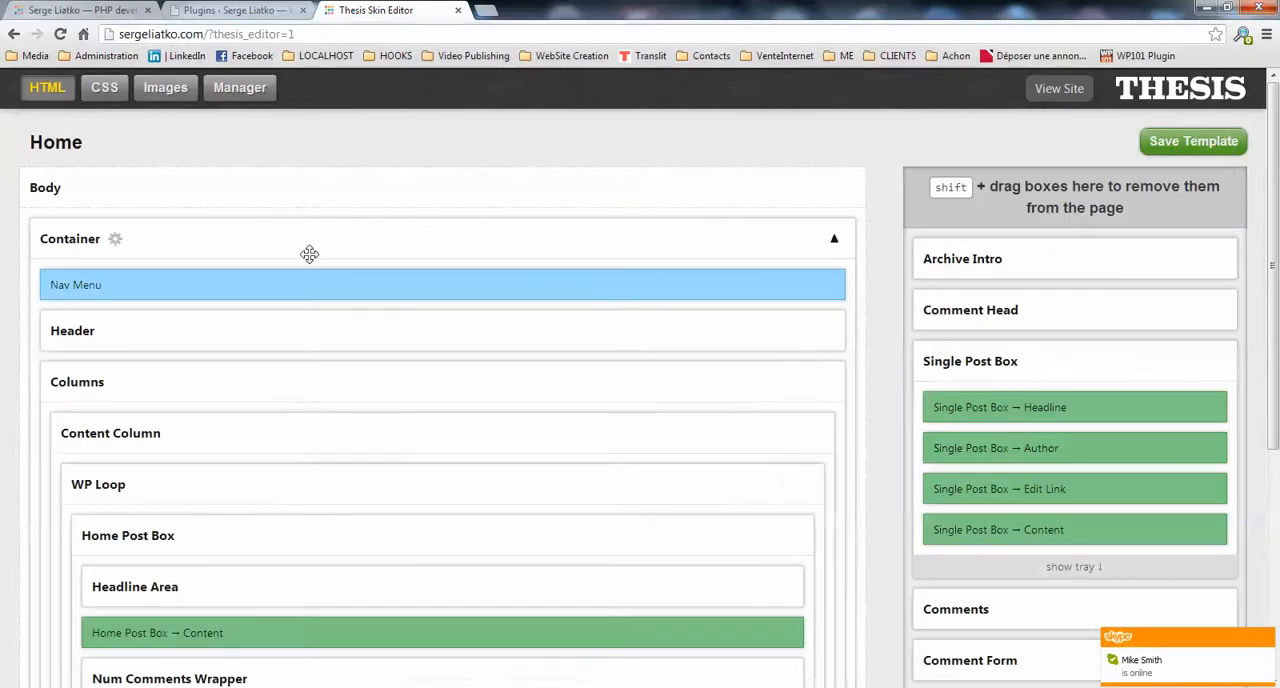
# - Pick the Product template from the Single group of core templates
pyautogui.click(80, 142)
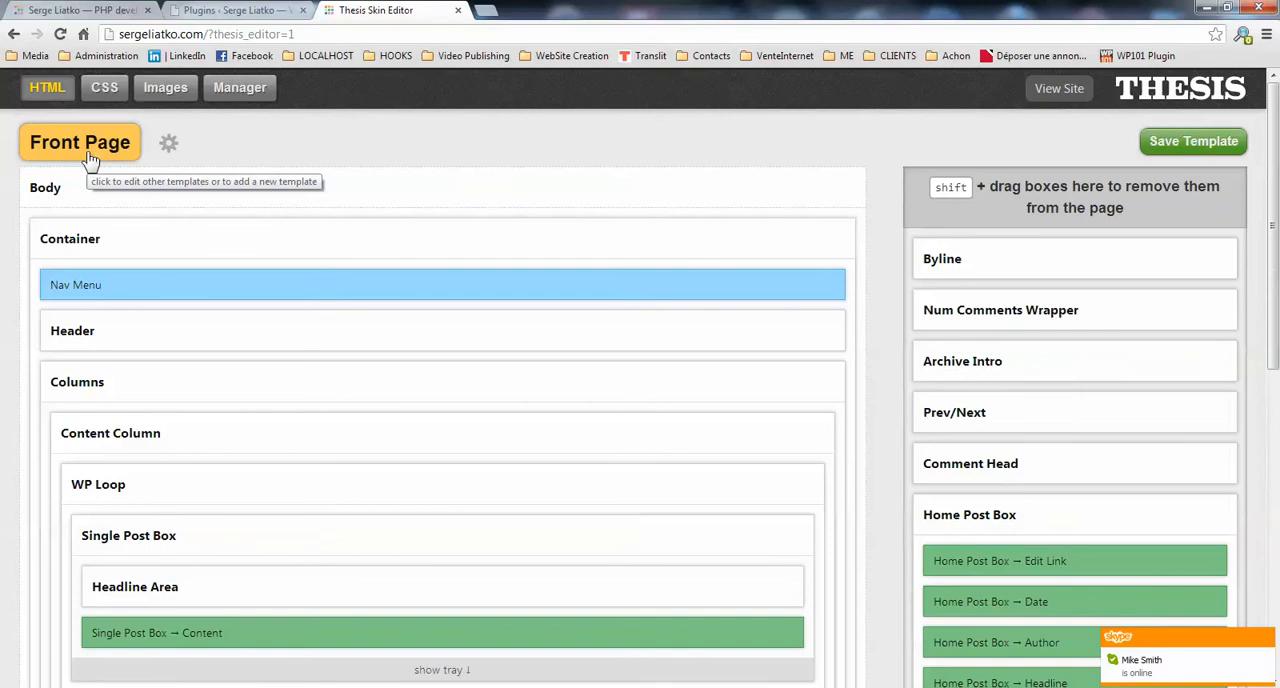
pyautogui.click(80, 141)
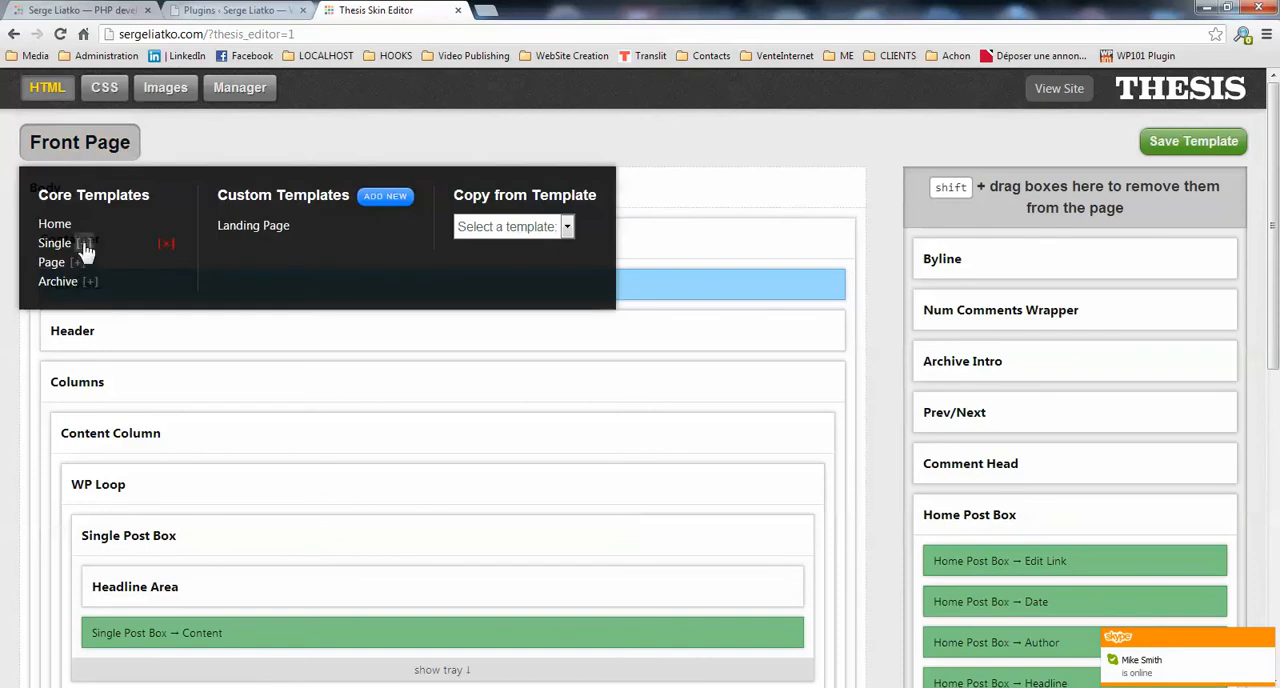
pyautogui.click(85, 243)
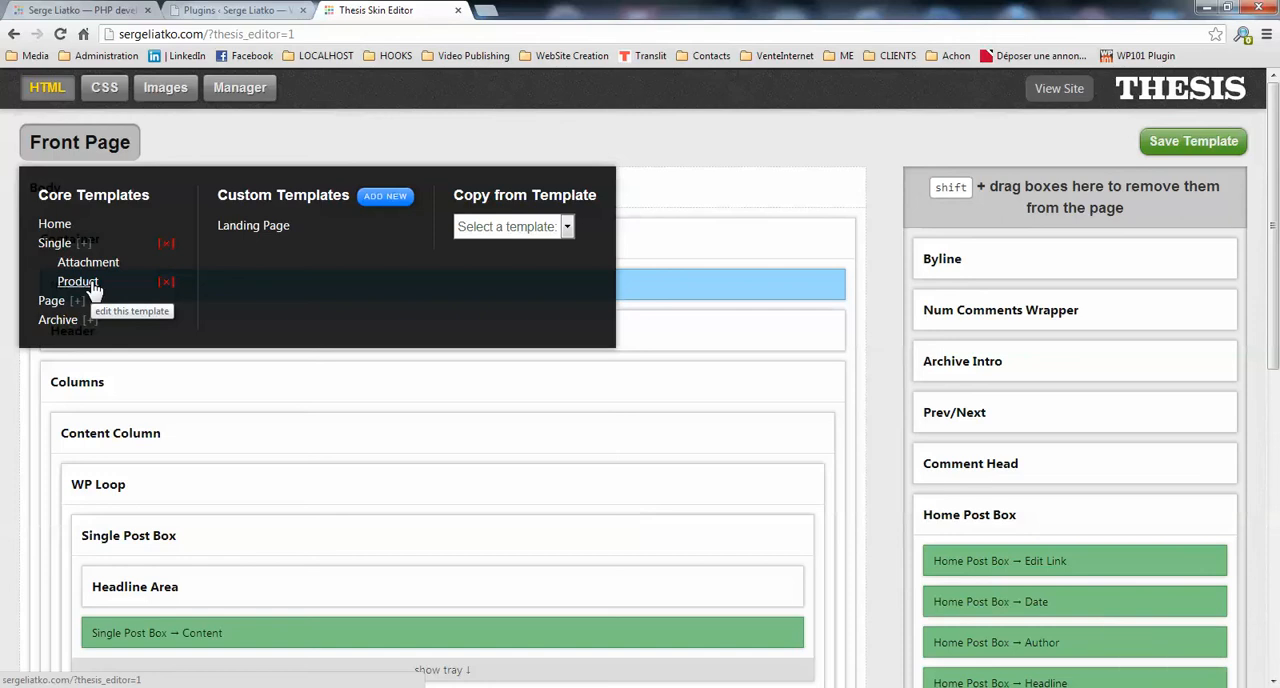
pyautogui.click(77, 281)
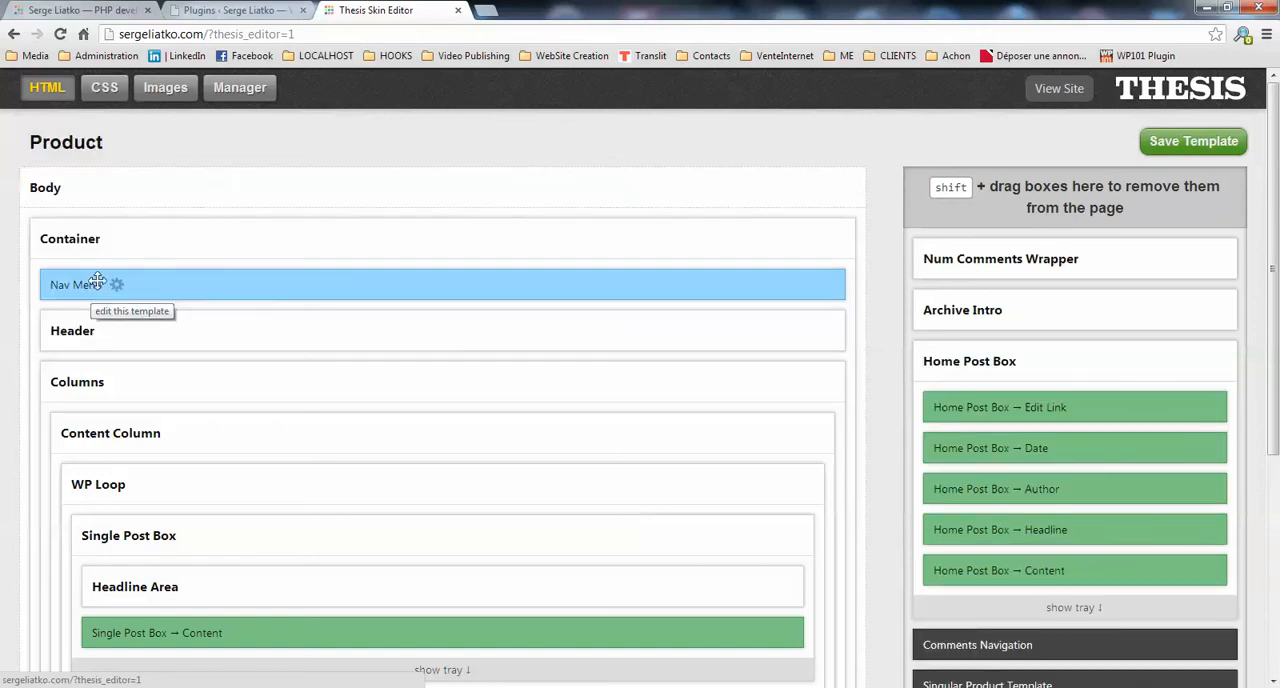
pyautogui.moveTo(347, 270)
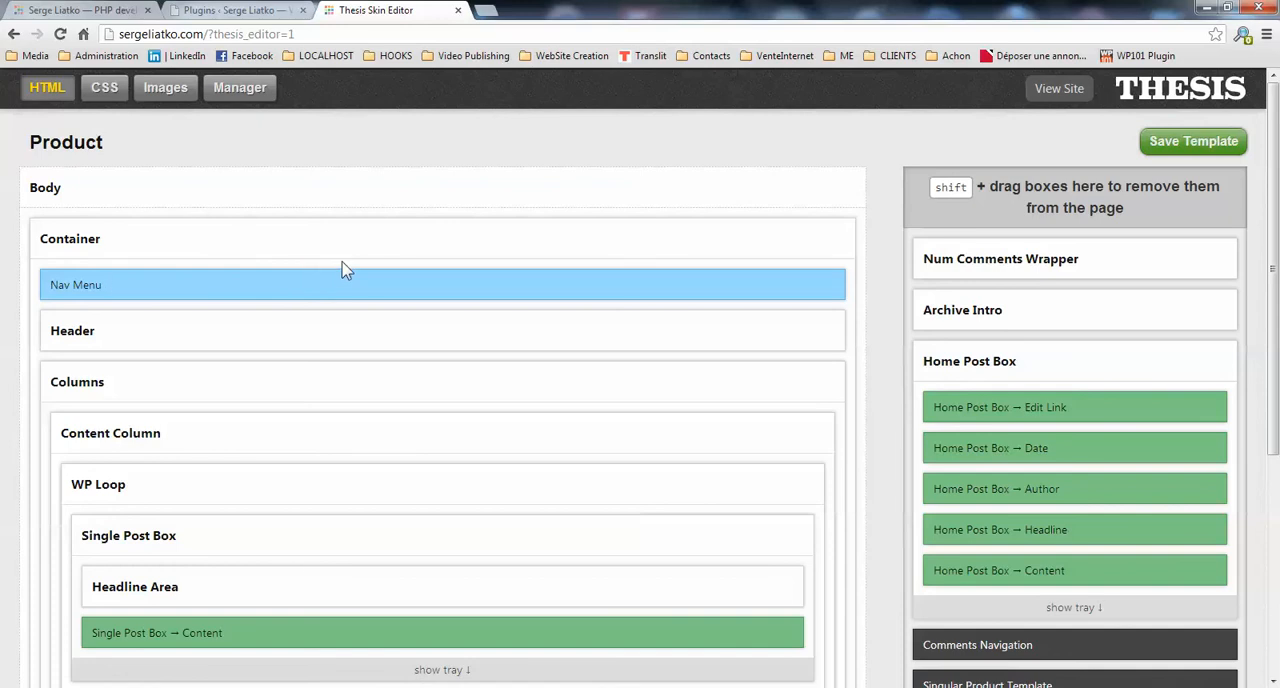
# - Scroll the Product template to reveal WP Loop's Single Post Box, Comments and Comment Form
pyautogui.scroll(-3)
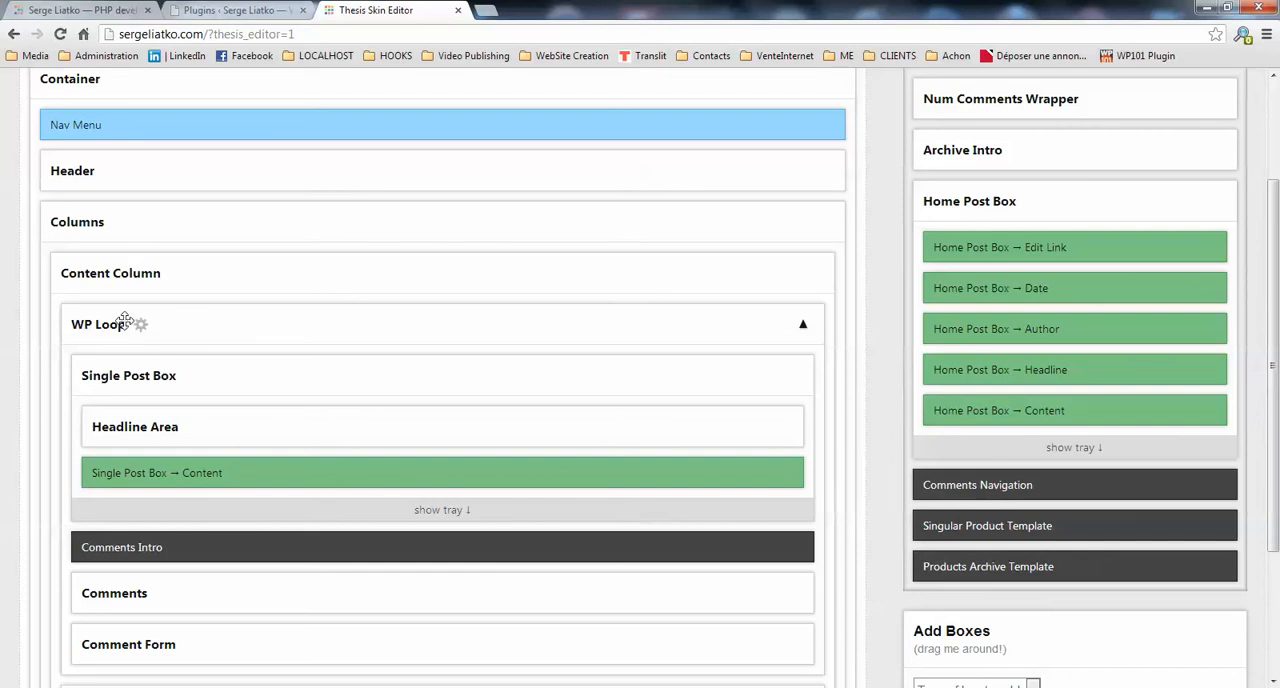
pyautogui.moveTo(198, 323)
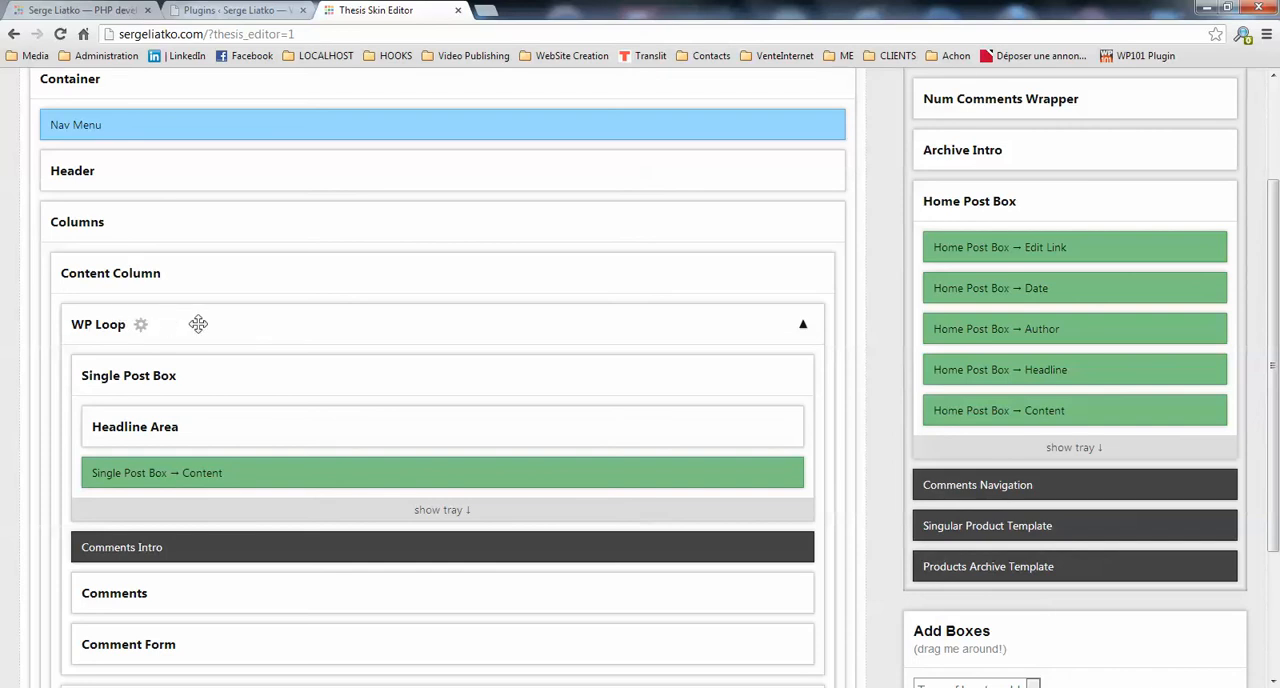
pyautogui.moveTo(968, 550)
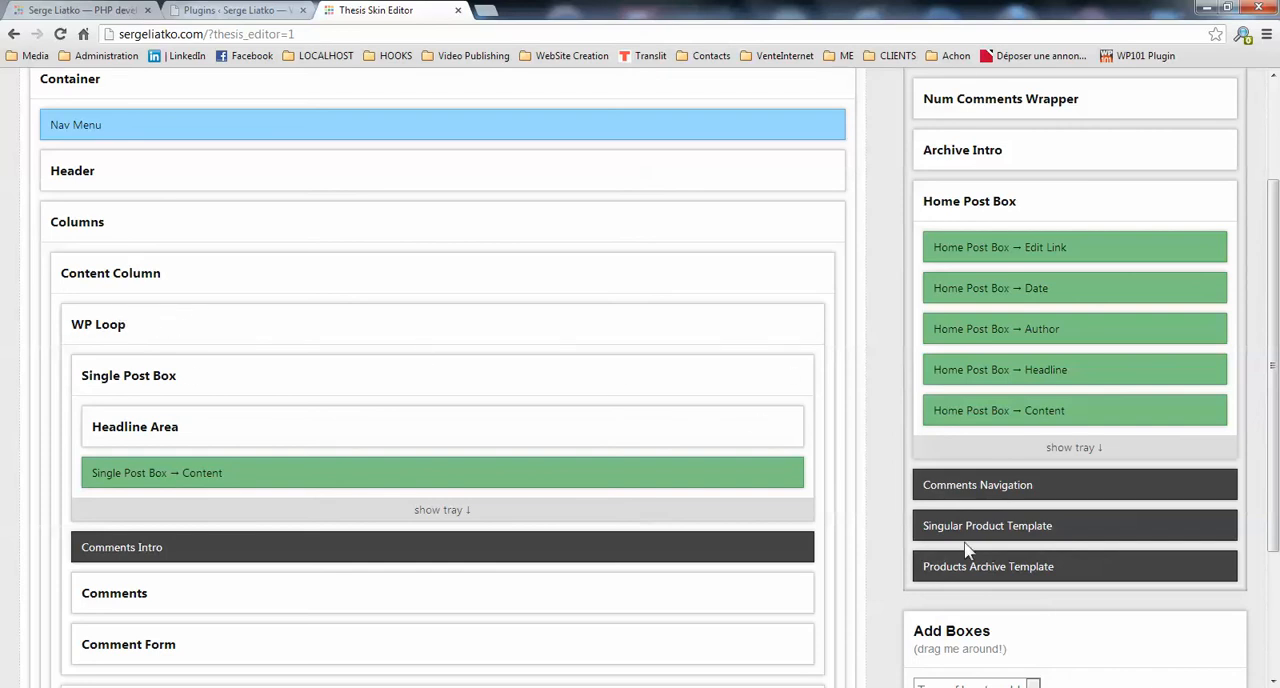
pyautogui.moveTo(968, 525)
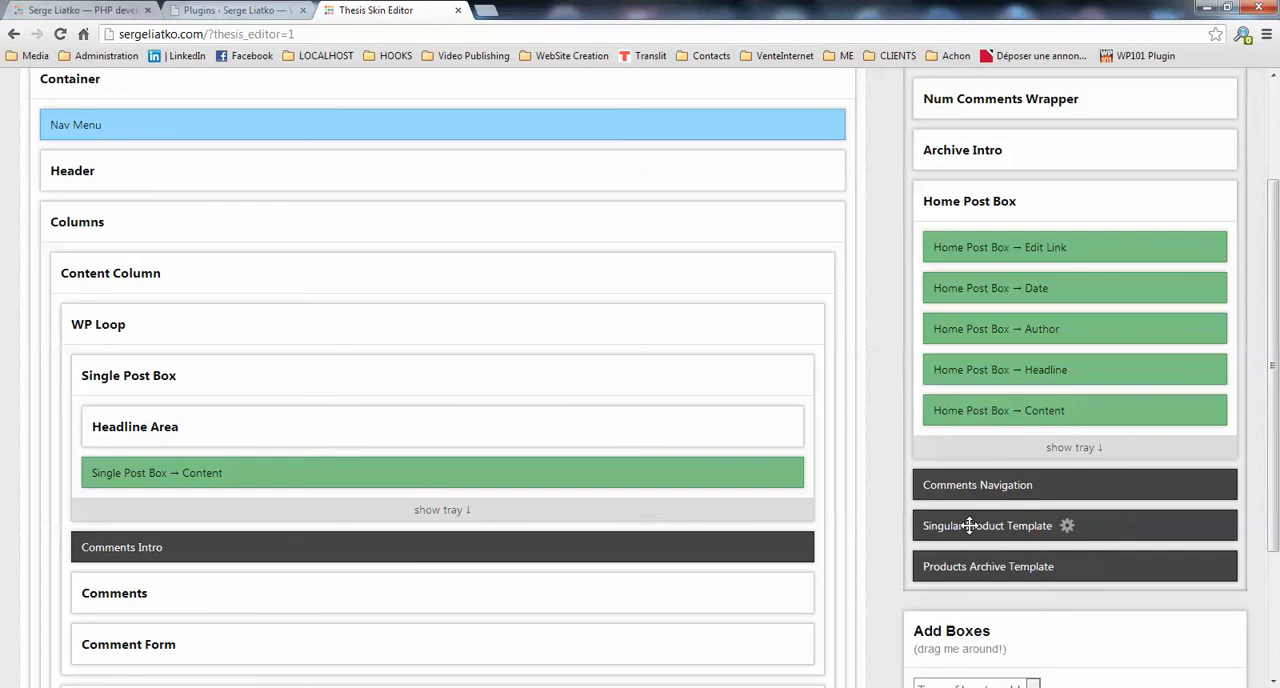
pyautogui.moveTo(846, 472)
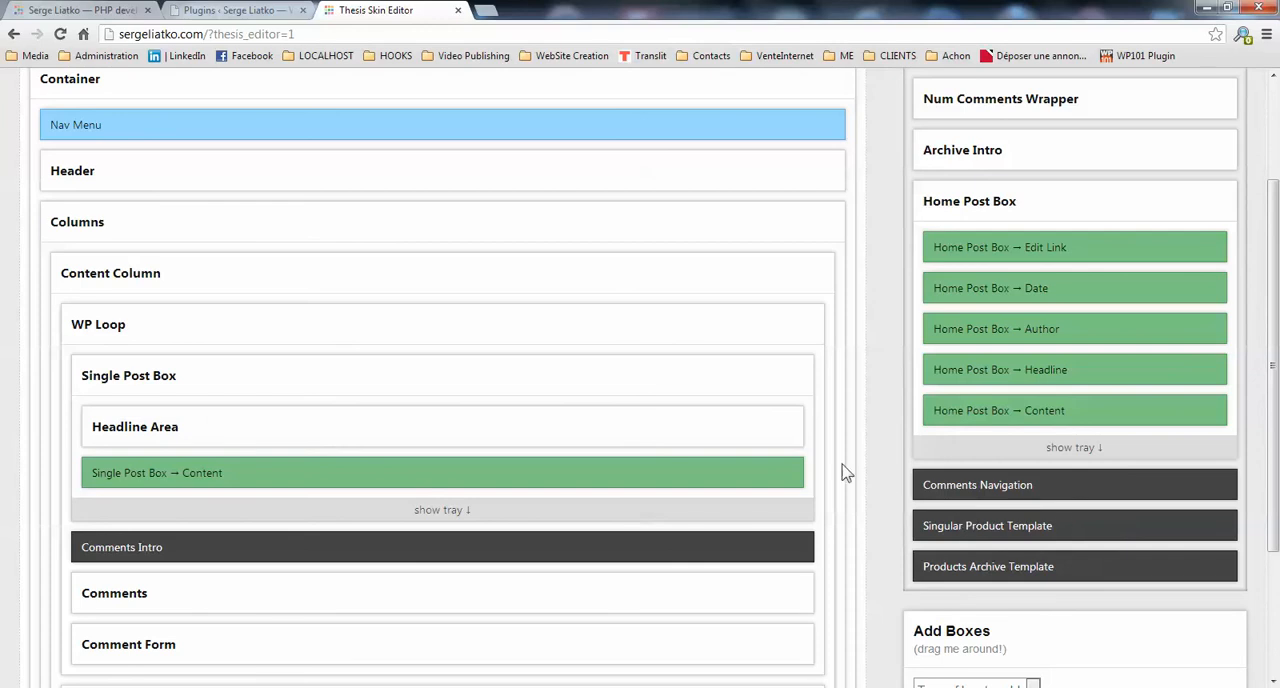
pyautogui.moveTo(940, 531)
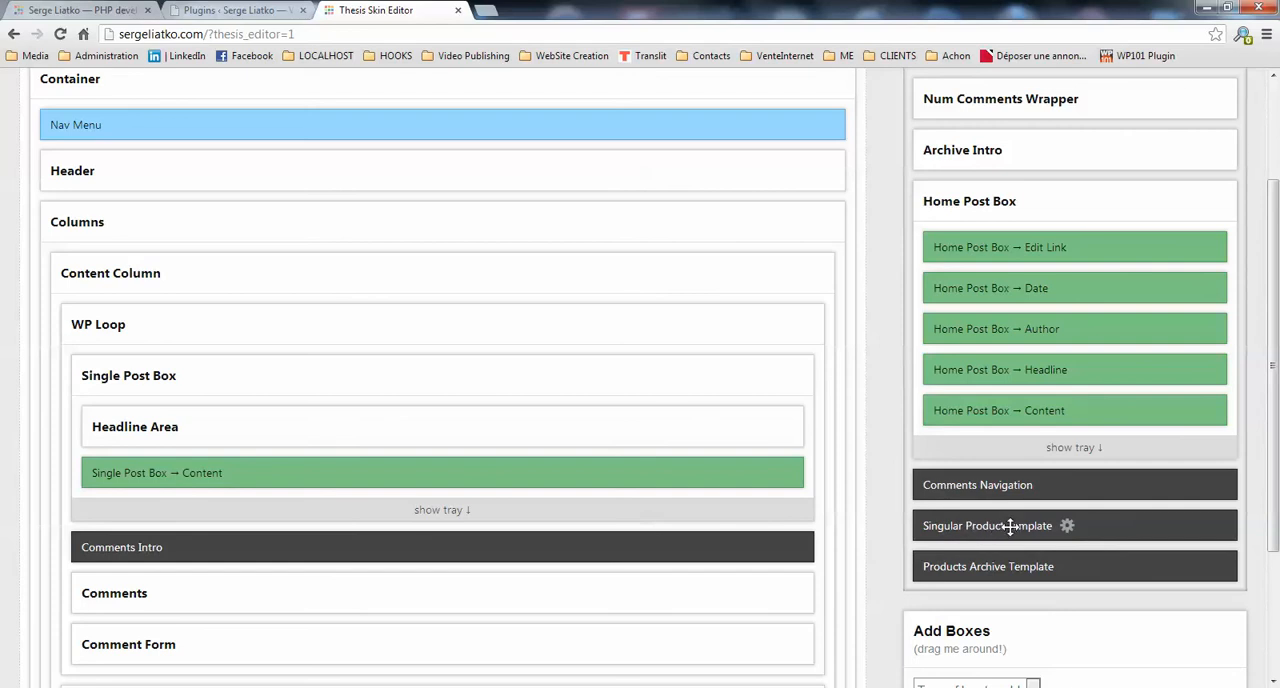
pyautogui.moveTo(948, 522)
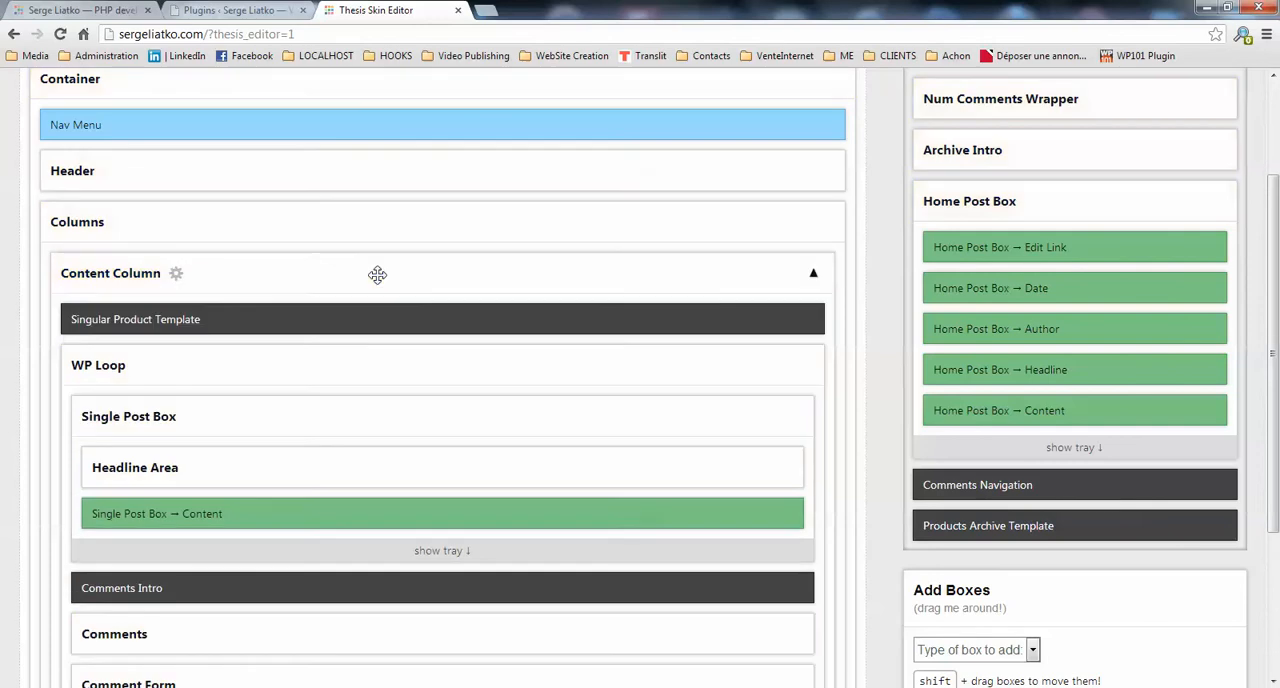
pyautogui.moveTo(349, 326)
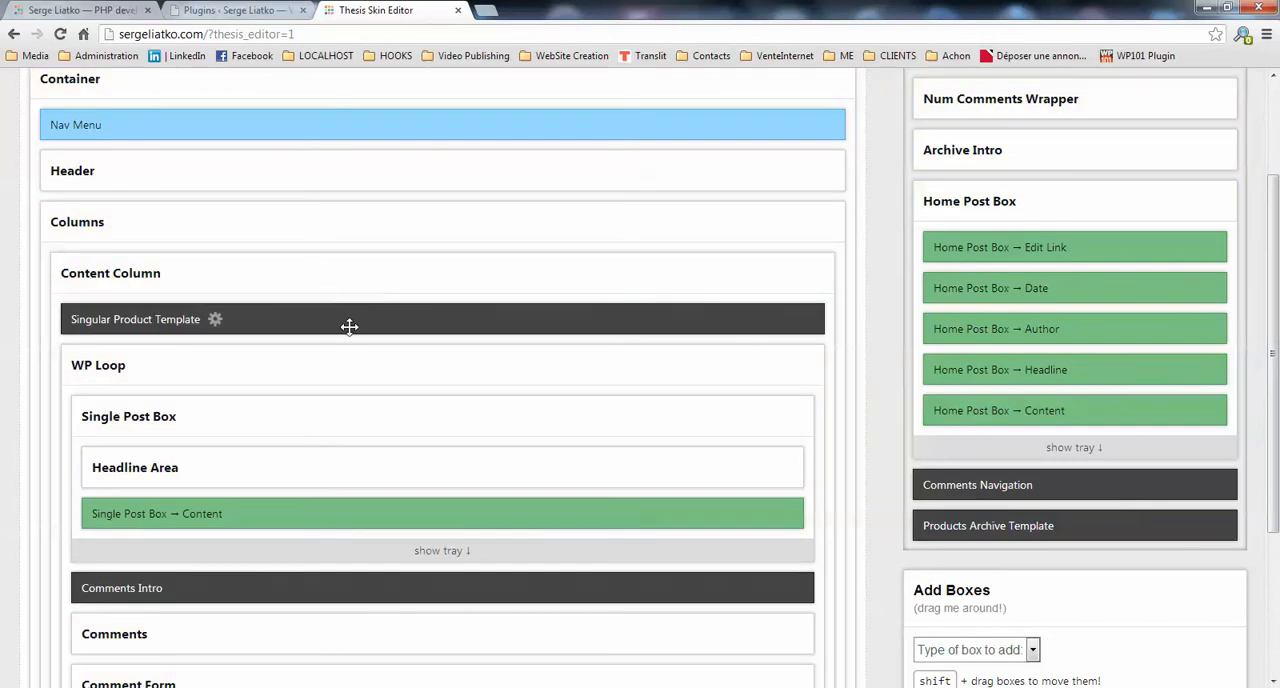
pyautogui.moveTo(378, 330)
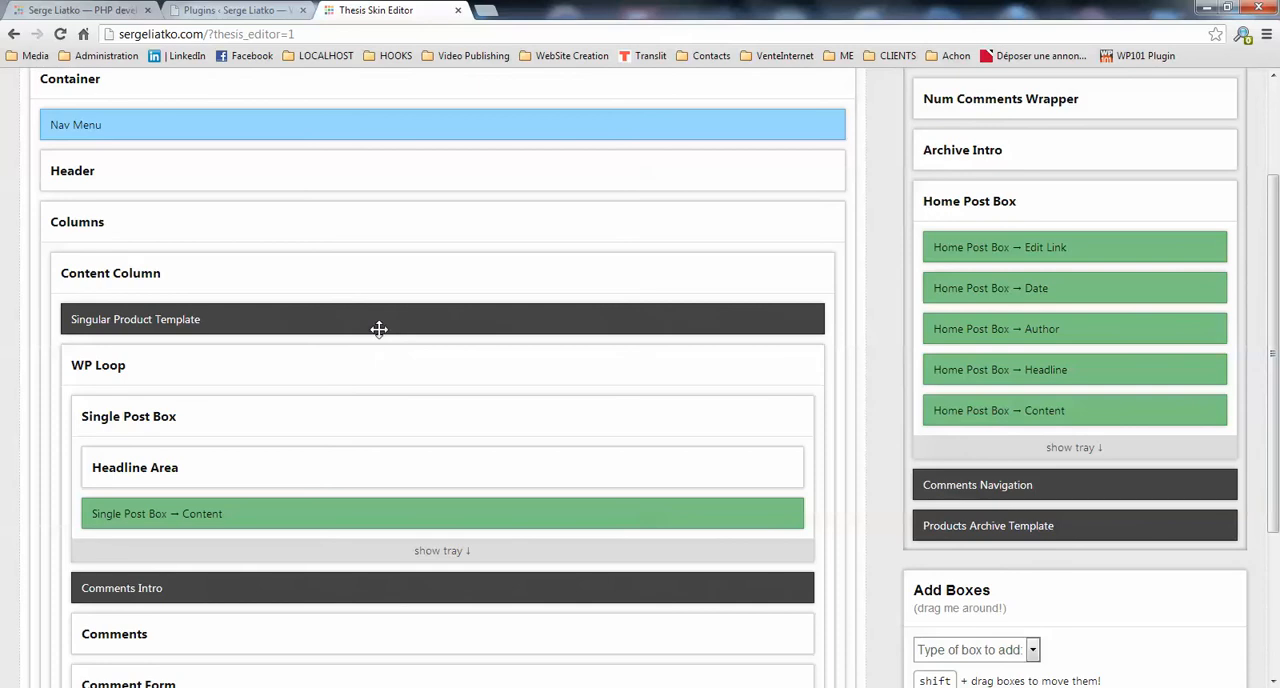
# - Take WP Loop out of the Product template's Content Column
pyautogui.scroll(-3)
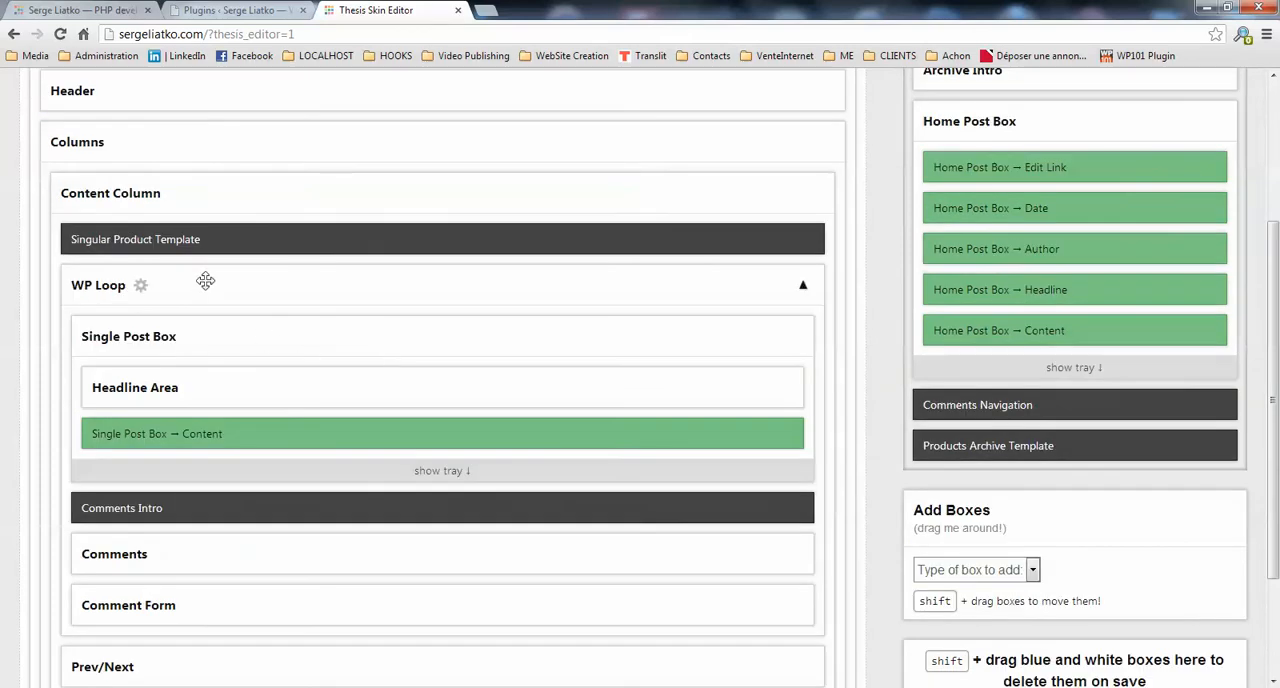
pyautogui.scroll(-3)
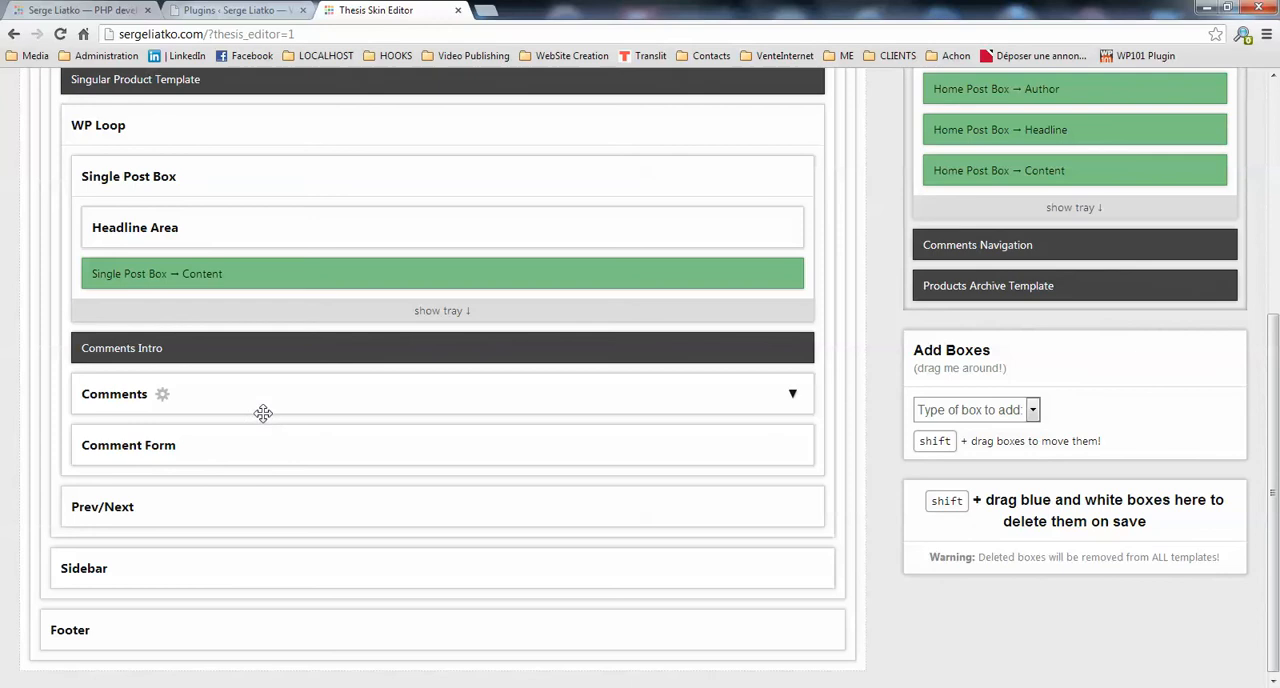
pyautogui.moveTo(150, 507)
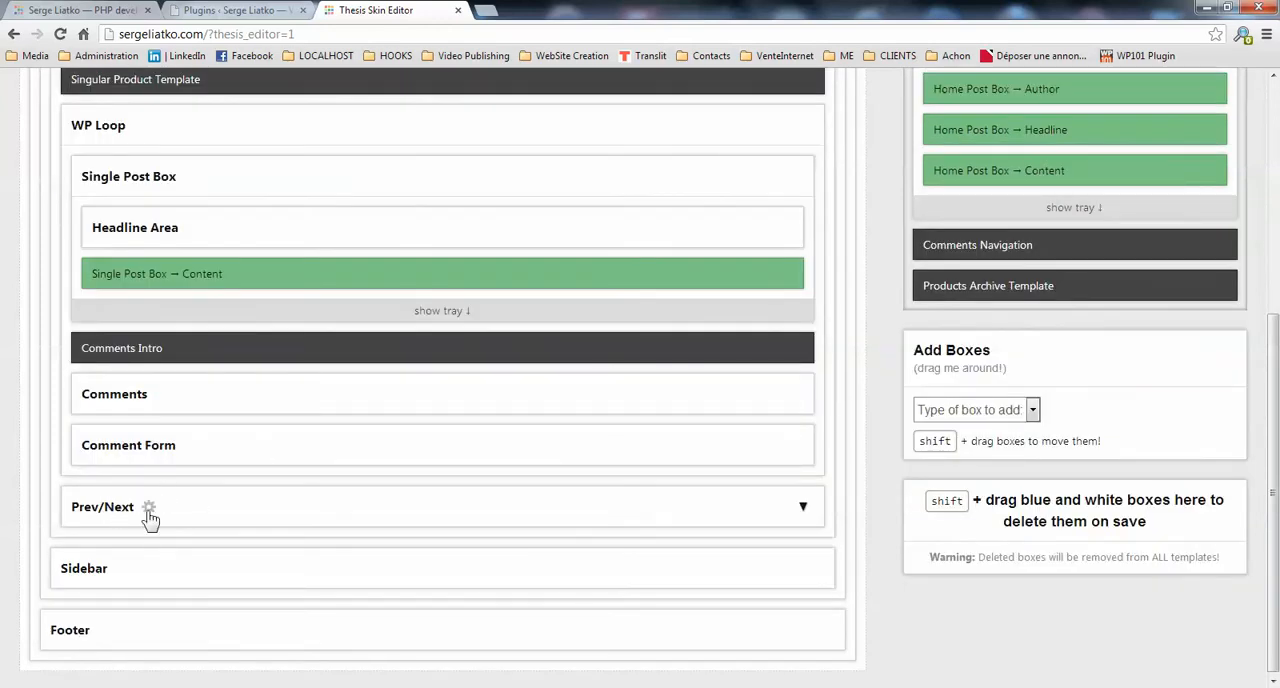
pyautogui.scroll(3)
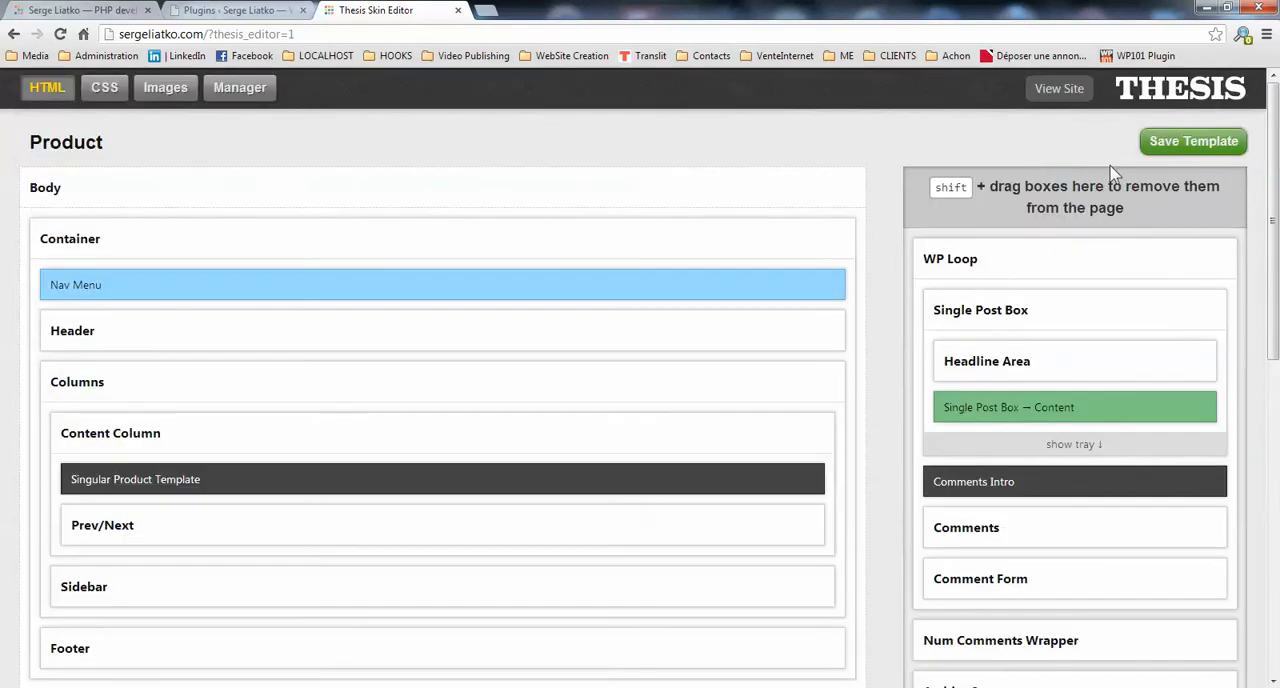
pyautogui.moveTo(1193, 141)
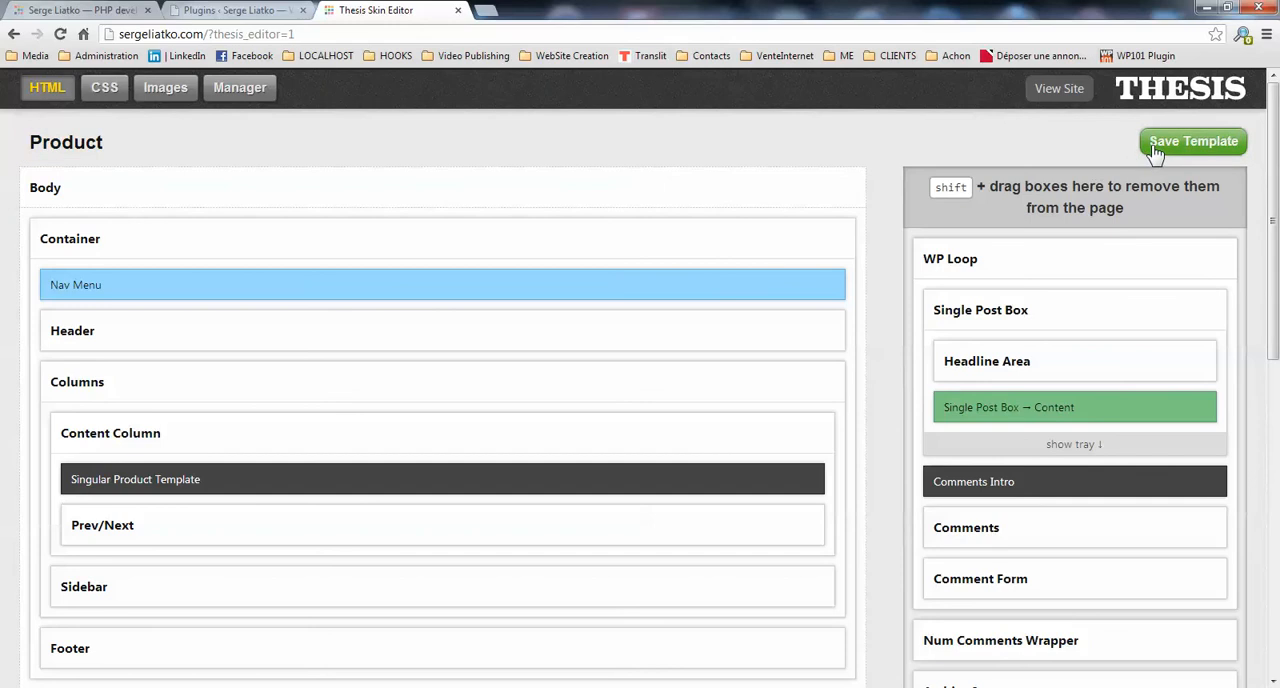
# - Save the Product template until 'Template saved!' appears
pyautogui.click(1193, 141)
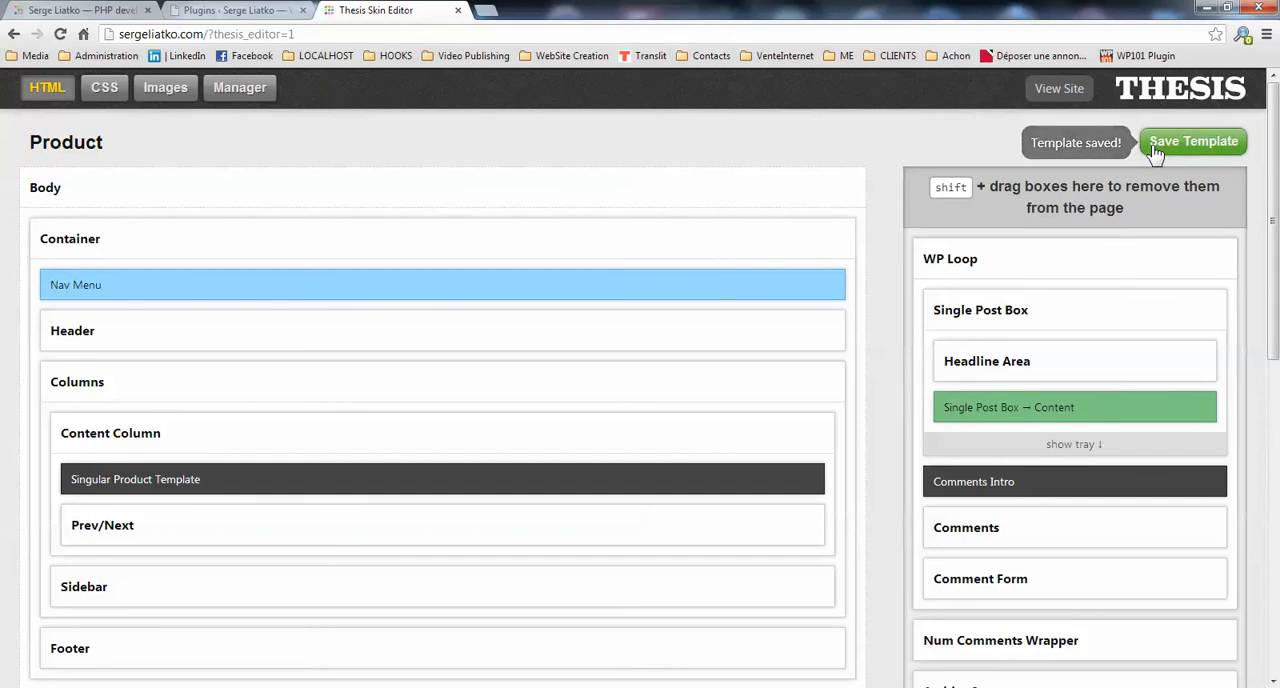
pyautogui.click(1192, 141)
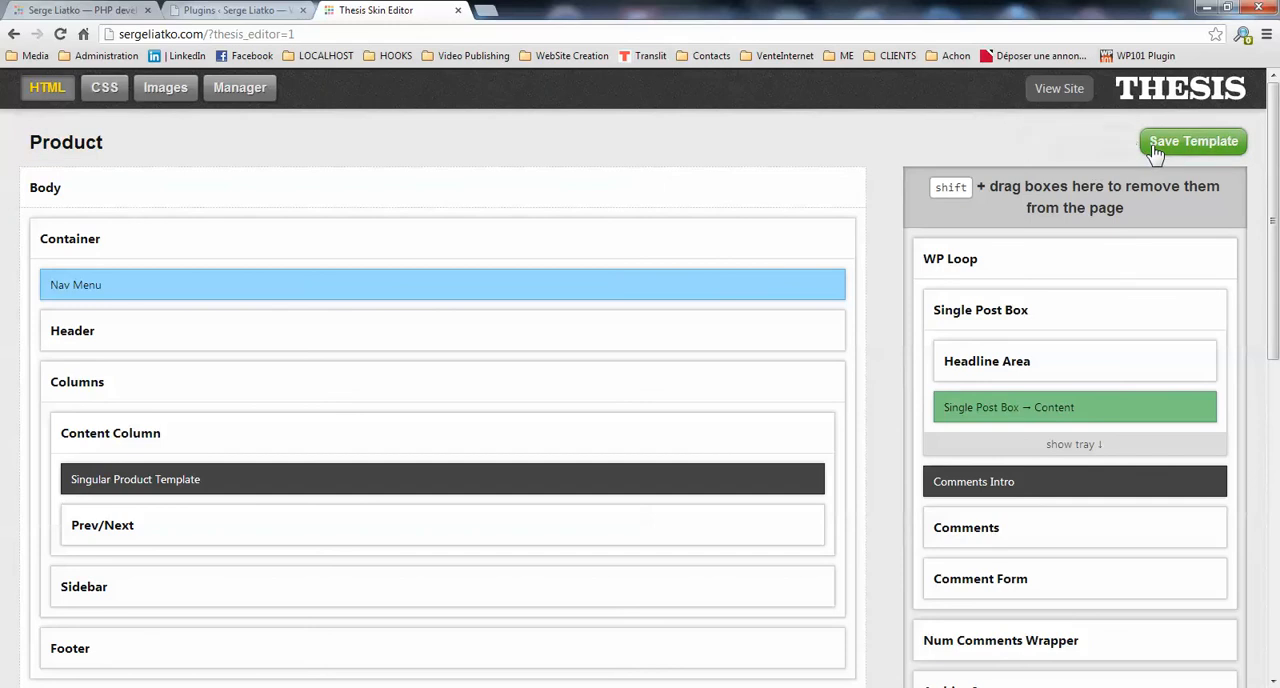
pyautogui.moveTo(165, 464)
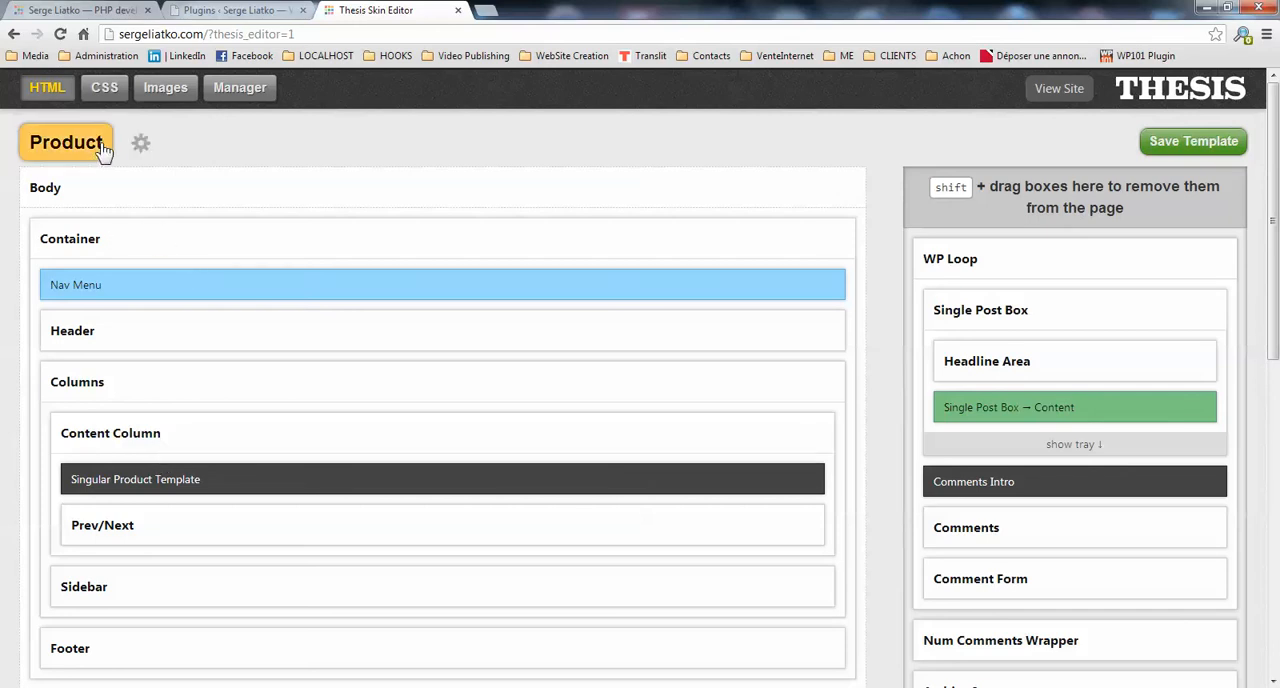
# - Open the Products Archive template from the Archive template group
pyautogui.click(66, 141)
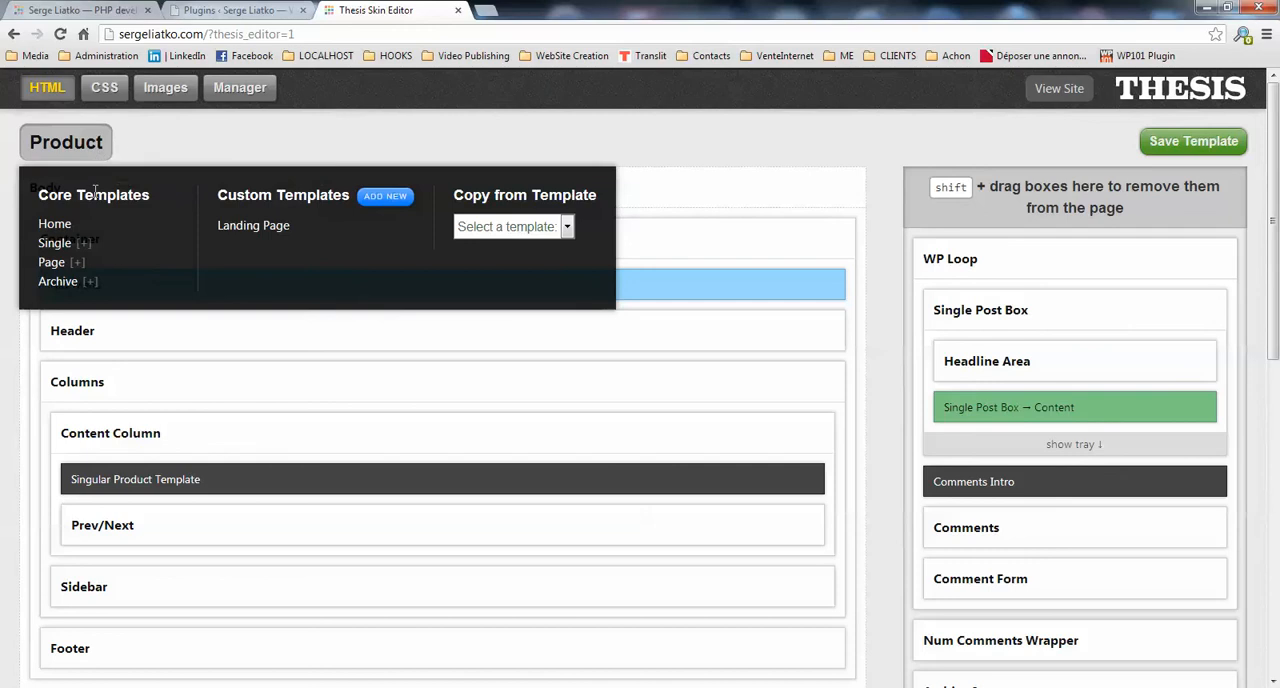
pyautogui.click(88, 281)
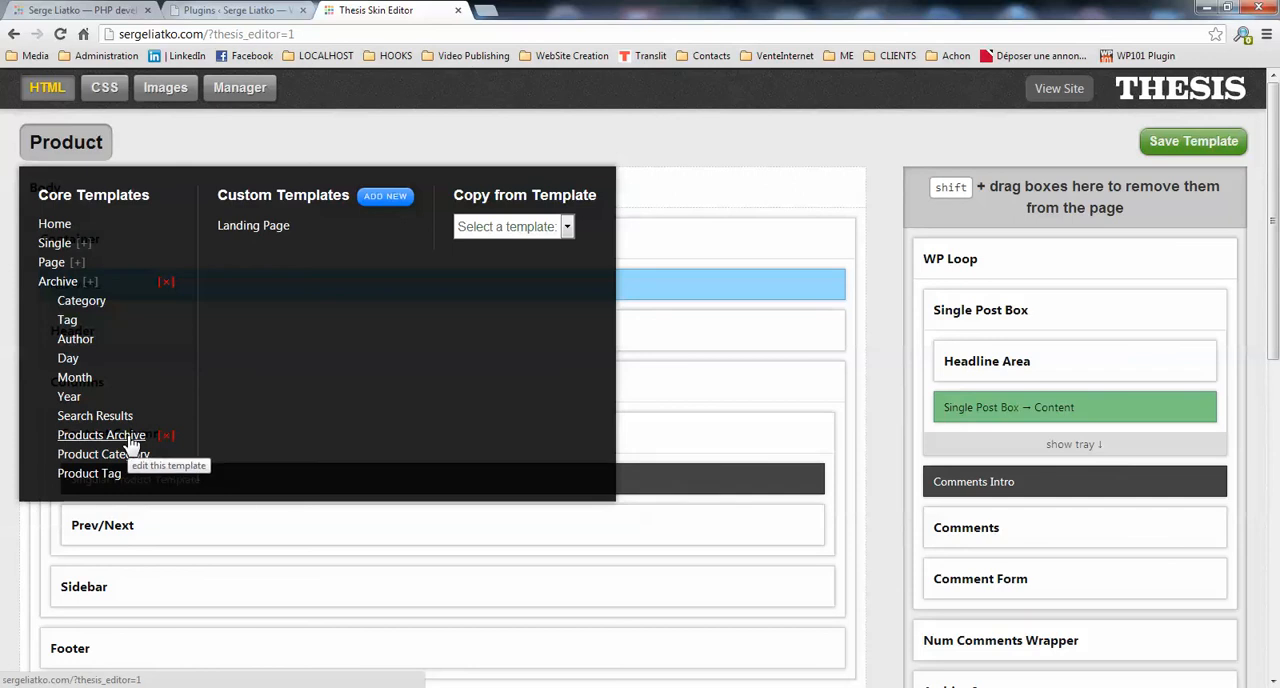
pyautogui.click(101, 434)
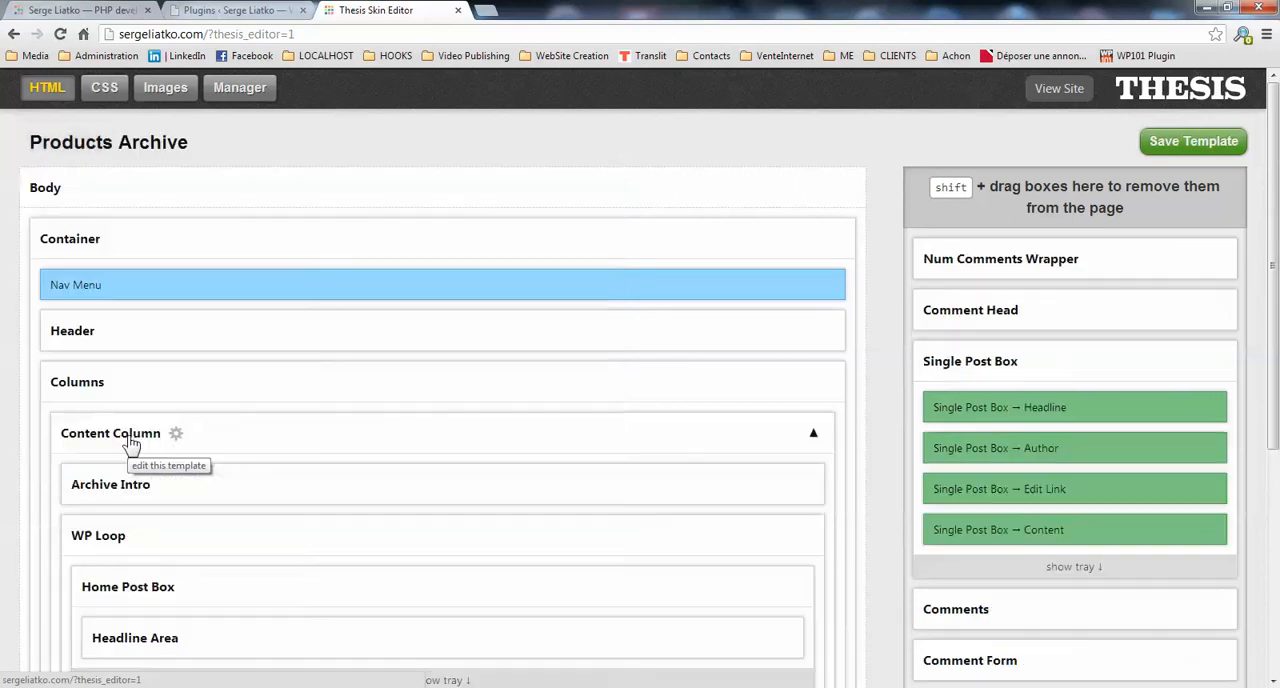
pyautogui.moveTo(130, 433)
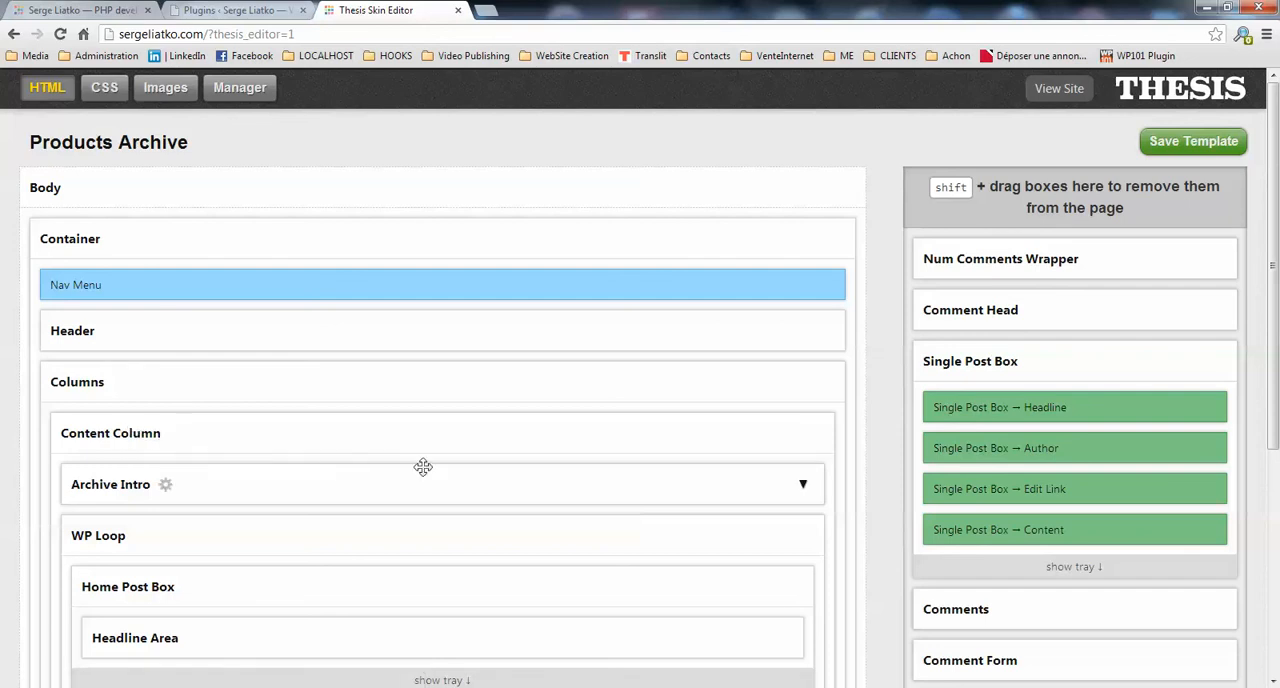
# - Swap Archive Intro and WP Loop for Products Archive Template, then save
pyautogui.scroll(-3)
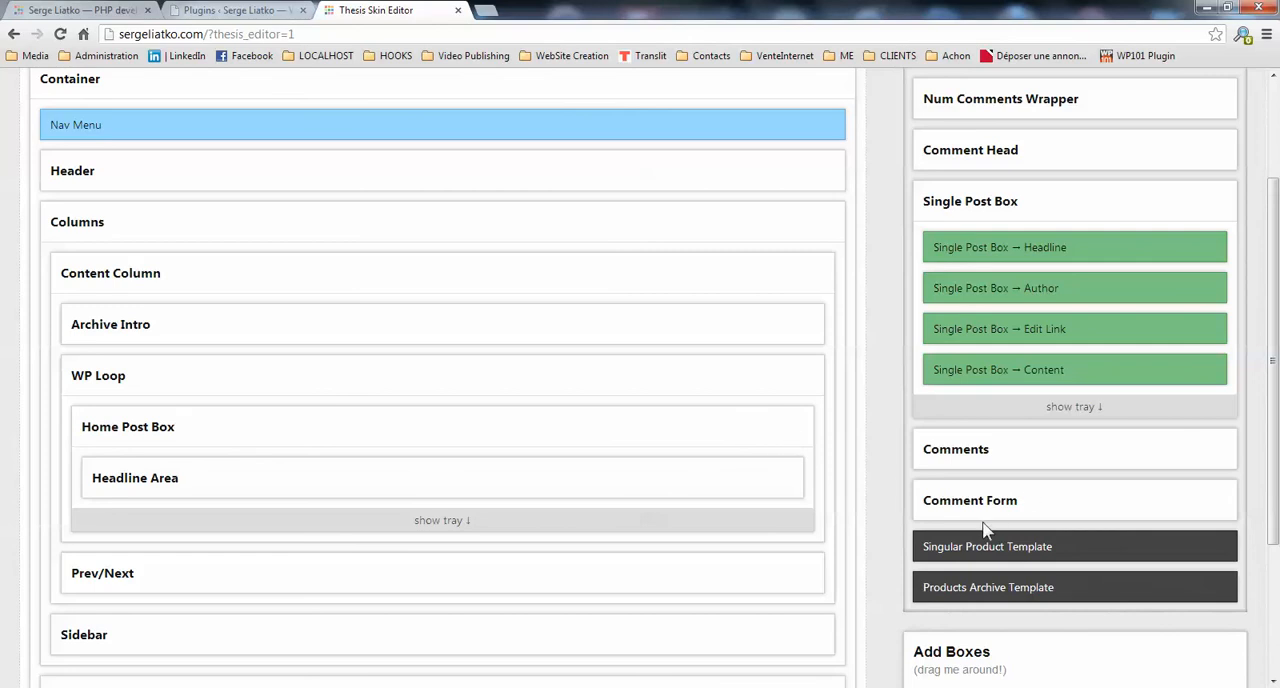
pyautogui.moveTo(998, 586)
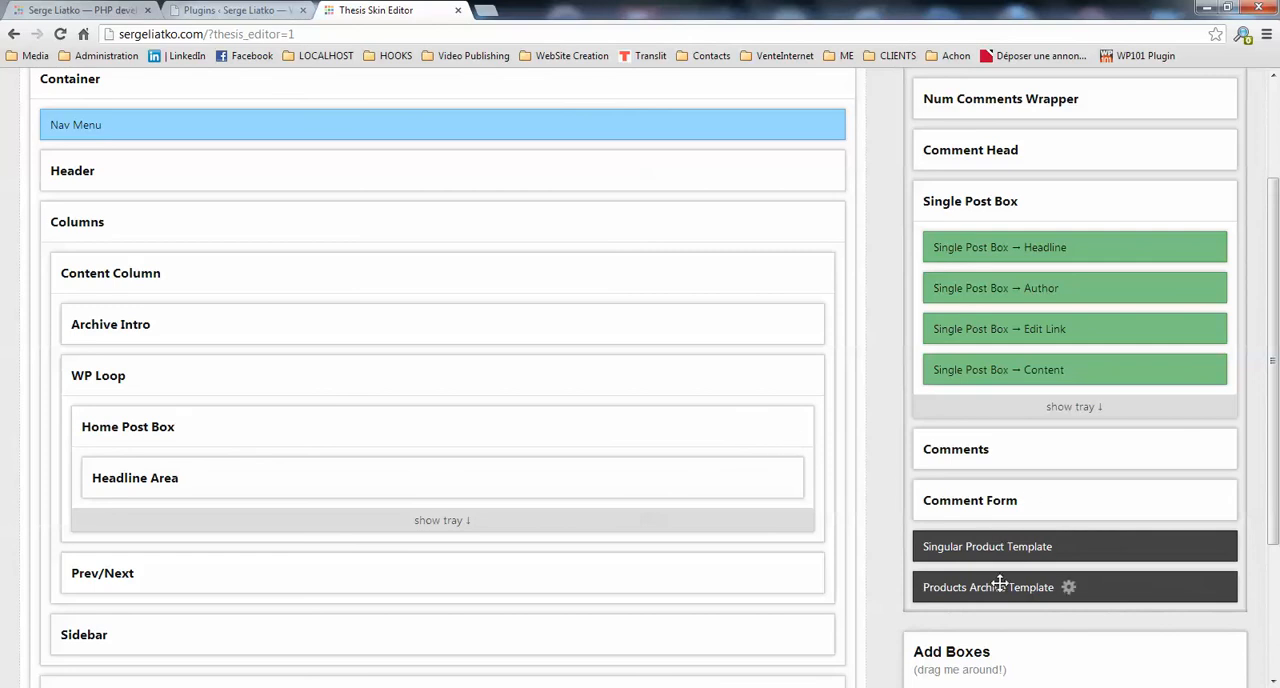
pyautogui.moveTo(1010, 585)
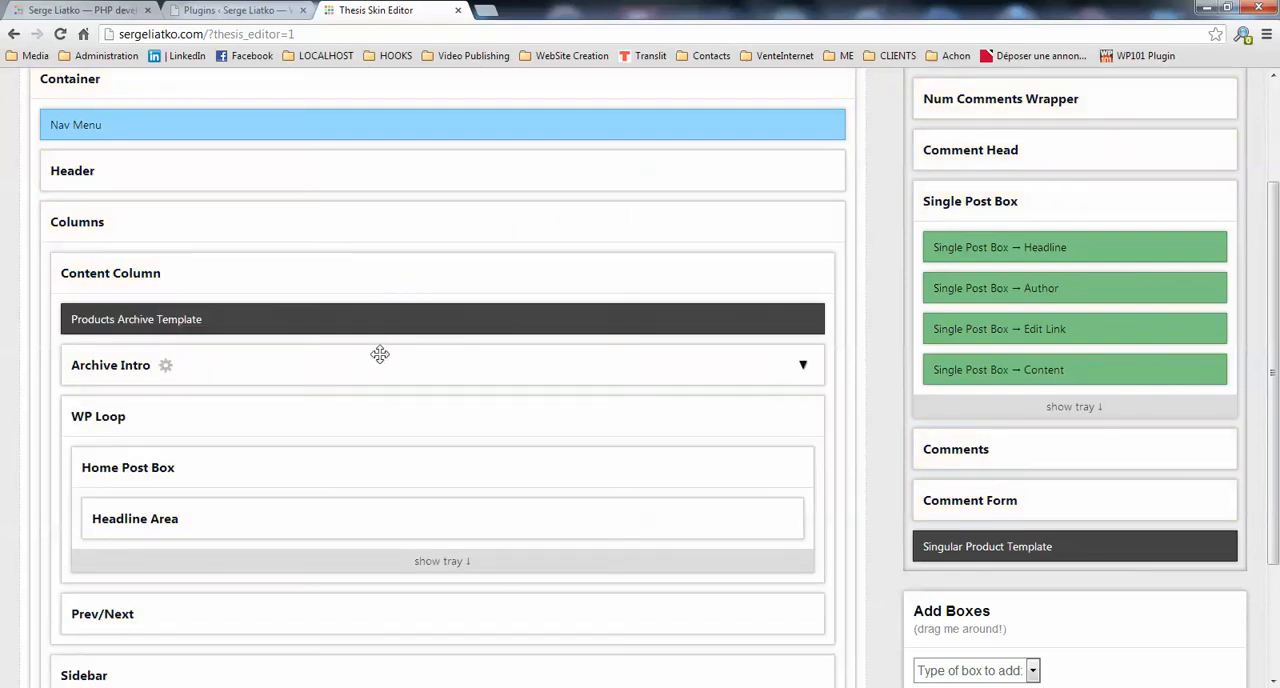
pyautogui.moveTo(365, 378)
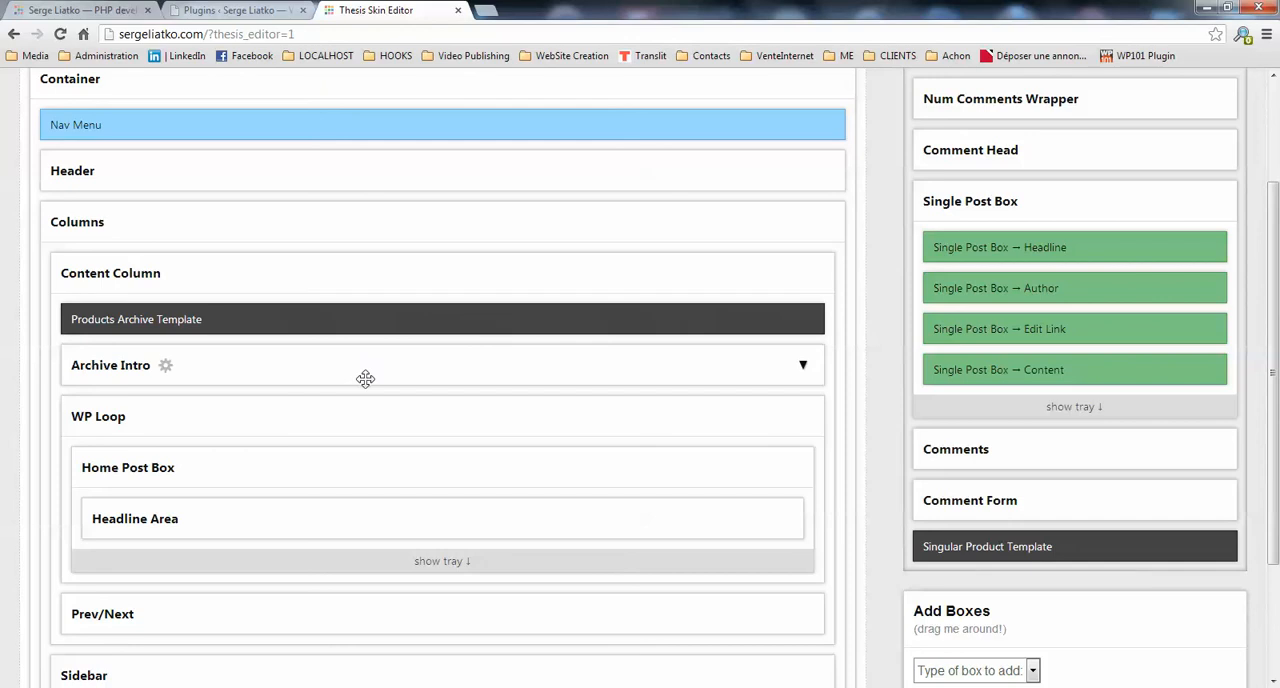
pyautogui.moveTo(331, 363)
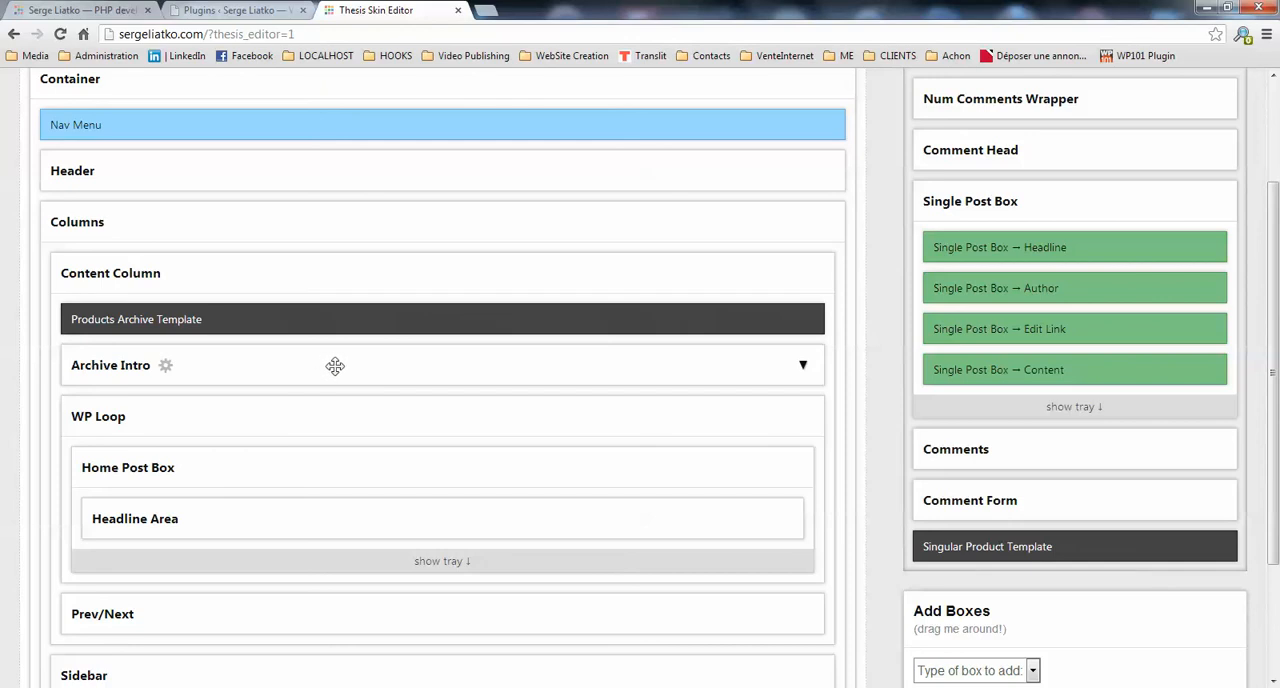
pyautogui.scroll(3)
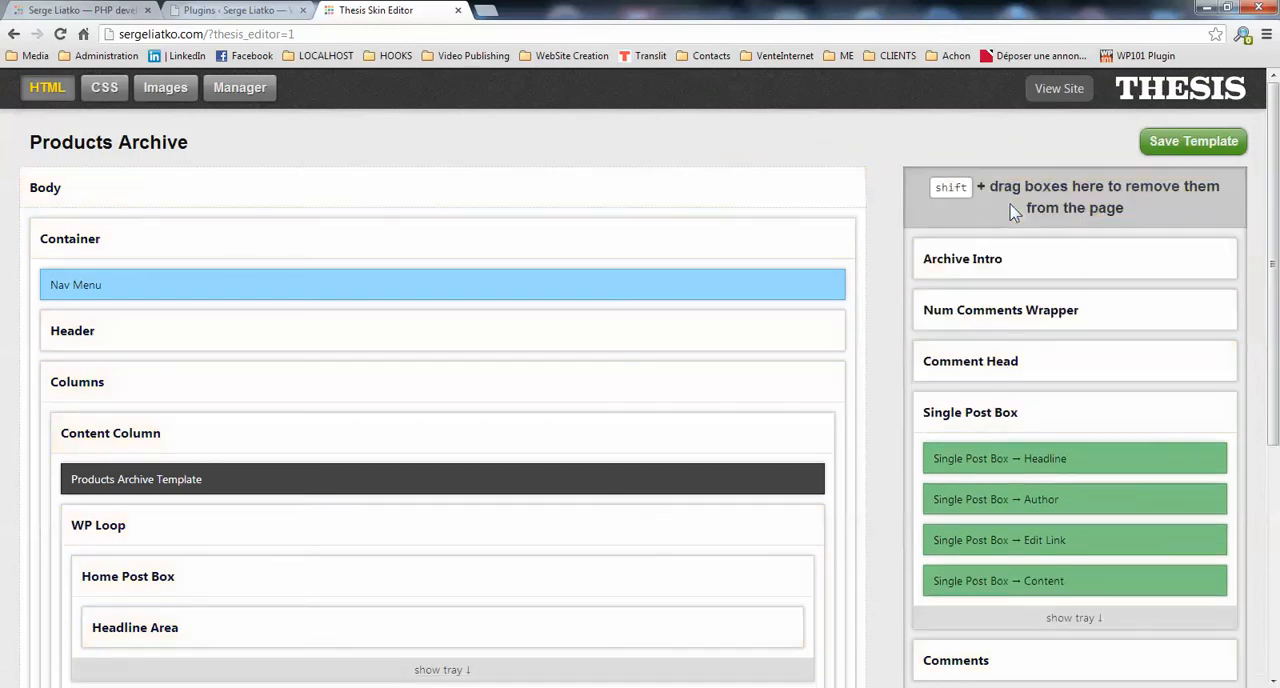
pyautogui.scroll(-3)
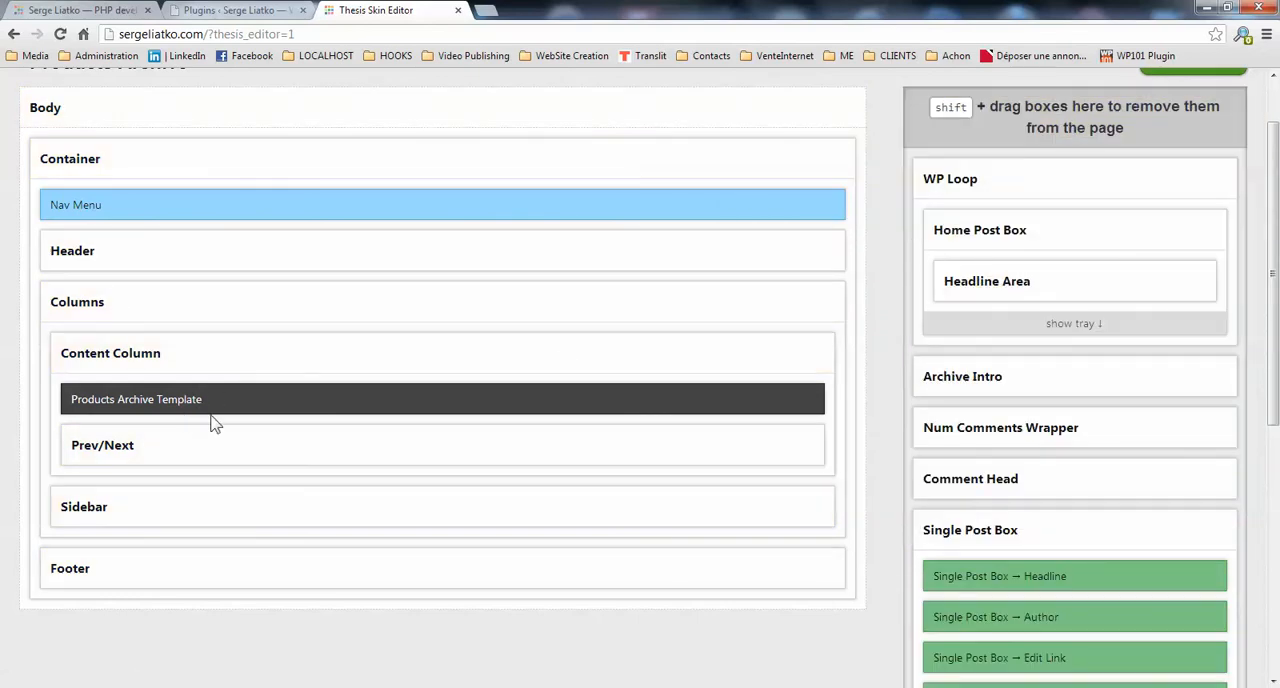
pyautogui.scroll(3)
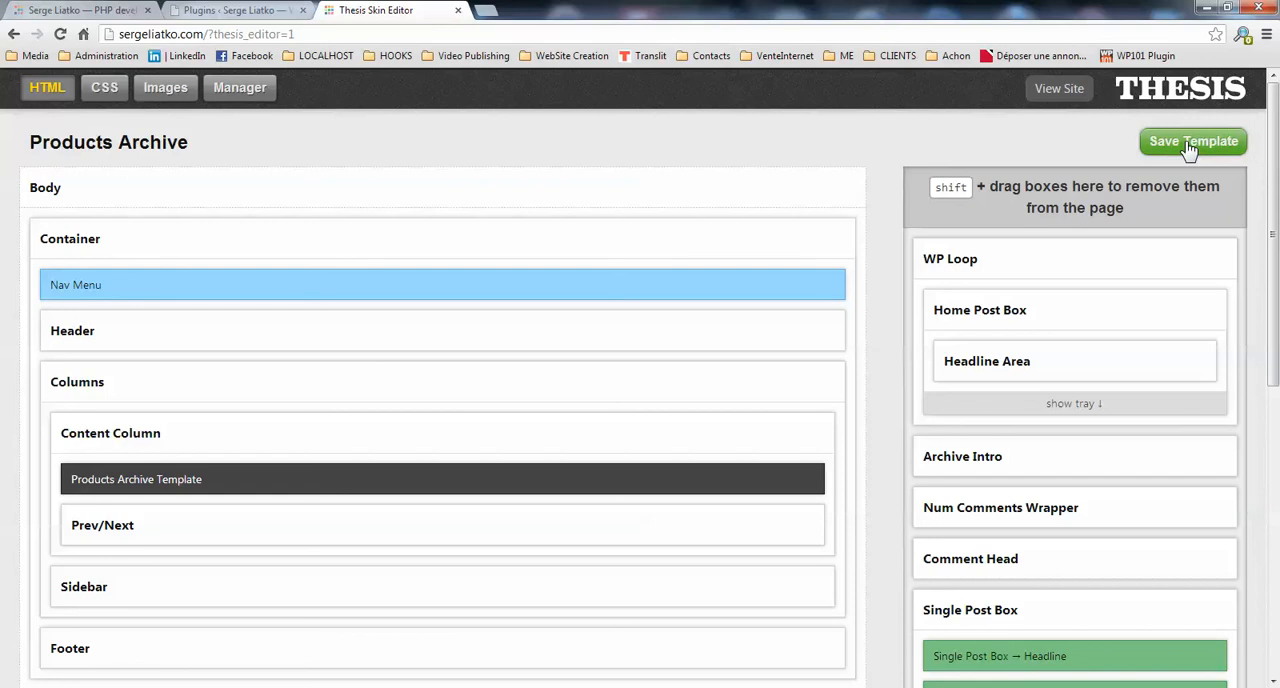
pyautogui.click(1193, 141)
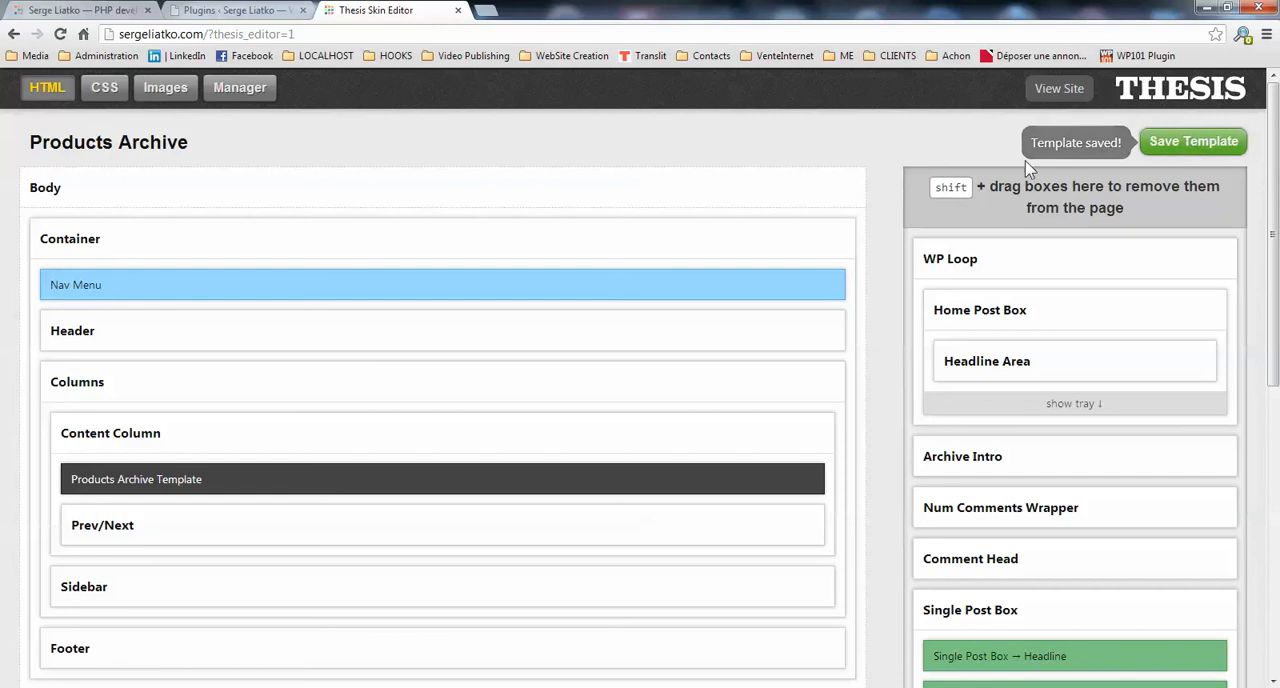
# - Expand Archive in the template menu to show Product Category and Product Tag
pyautogui.click(108, 141)
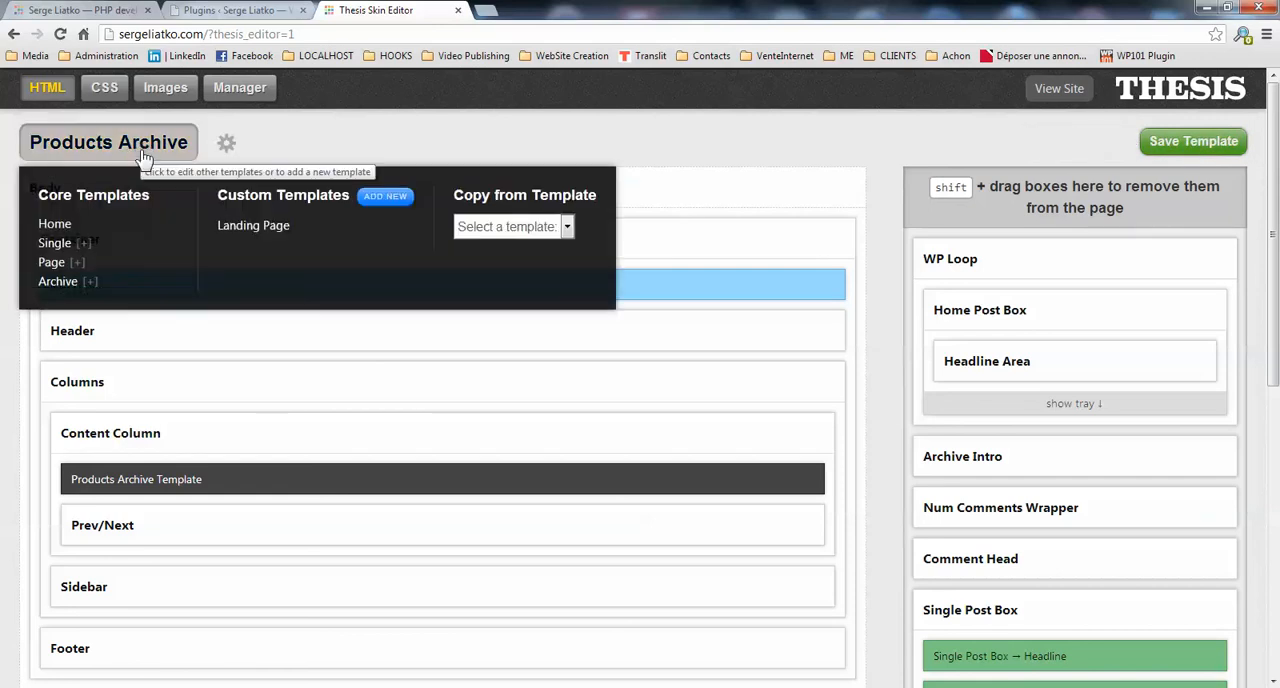
pyautogui.click(58, 281)
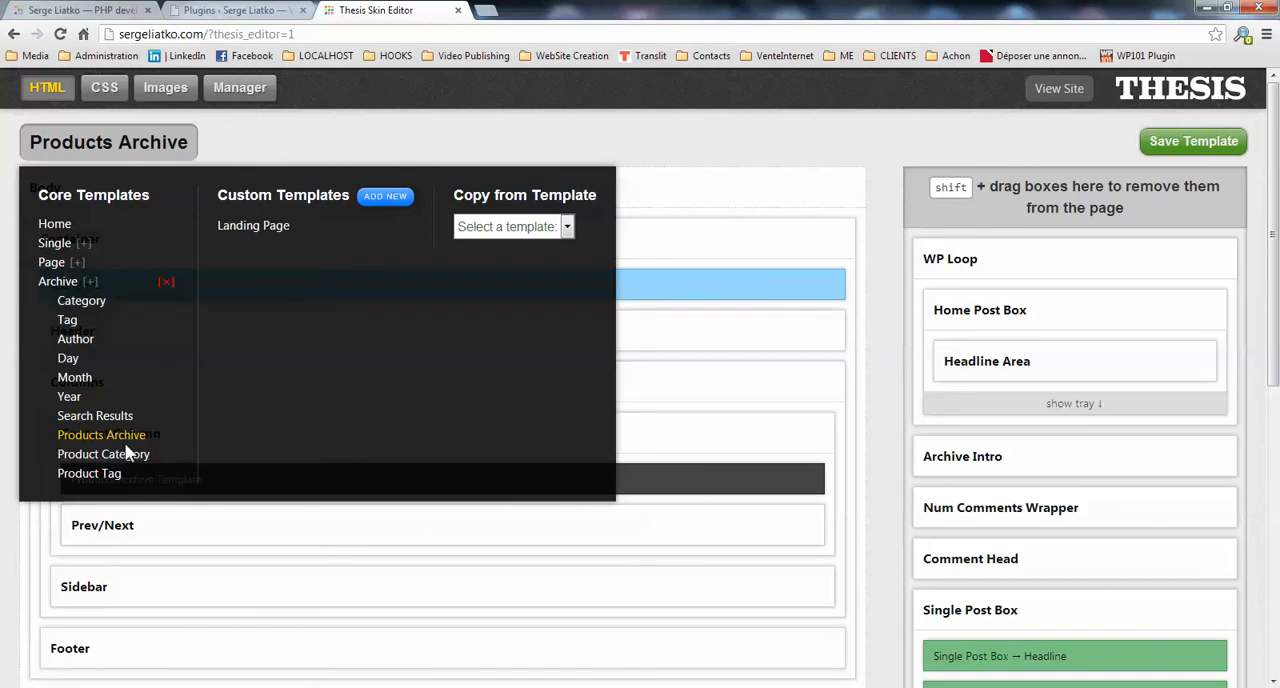
# - Give Product Category the Products Archive Template box instead of WP Loop and Archive Intro, and save
pyautogui.click(103, 454)
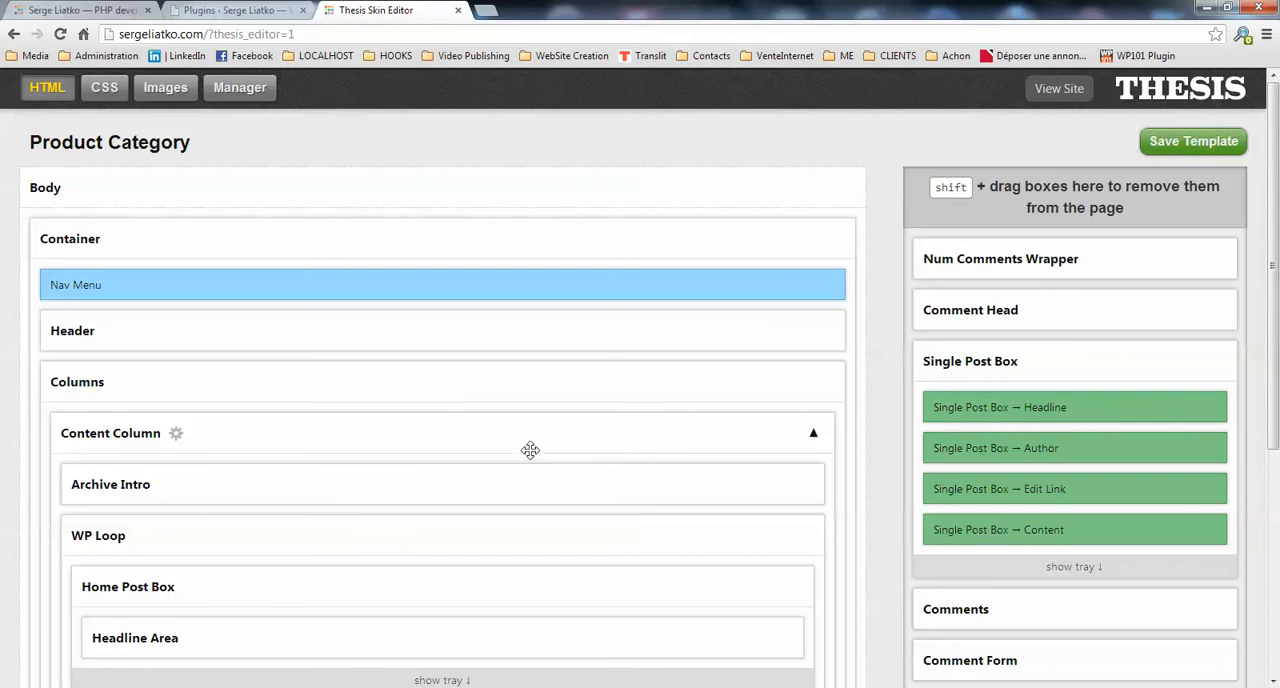
pyautogui.scroll(-3)
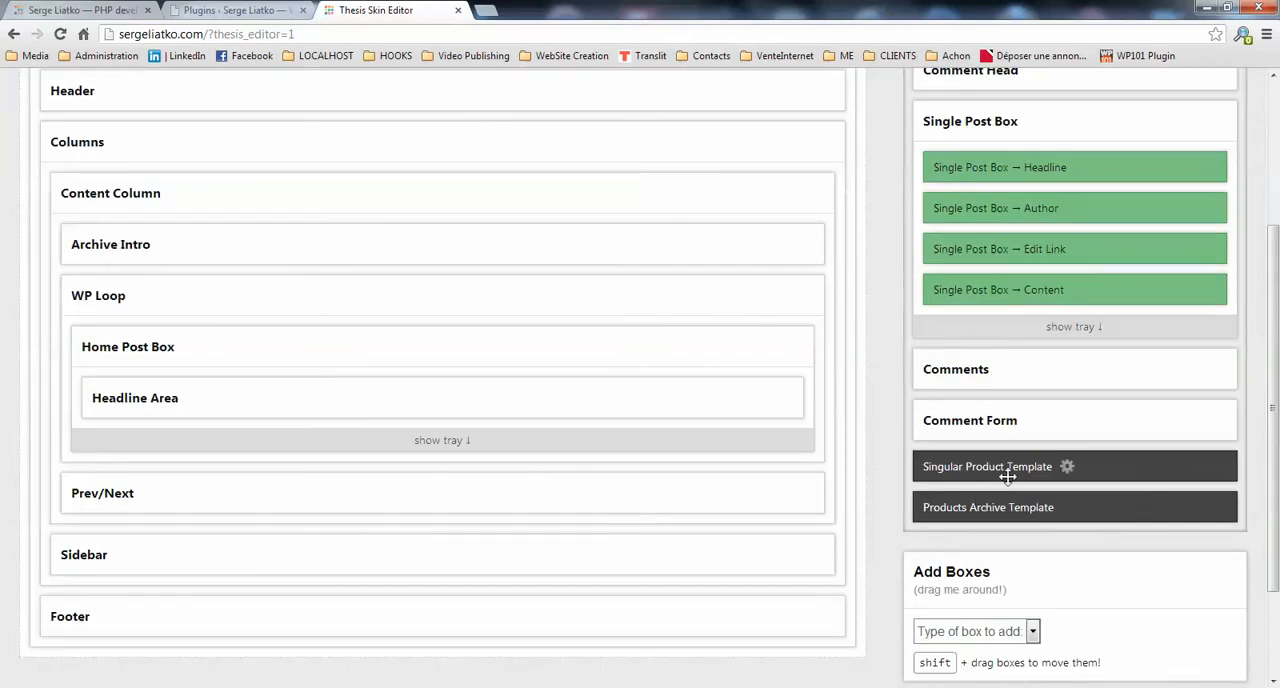
pyautogui.moveTo(988, 507); pyautogui.dragTo(380, 210)
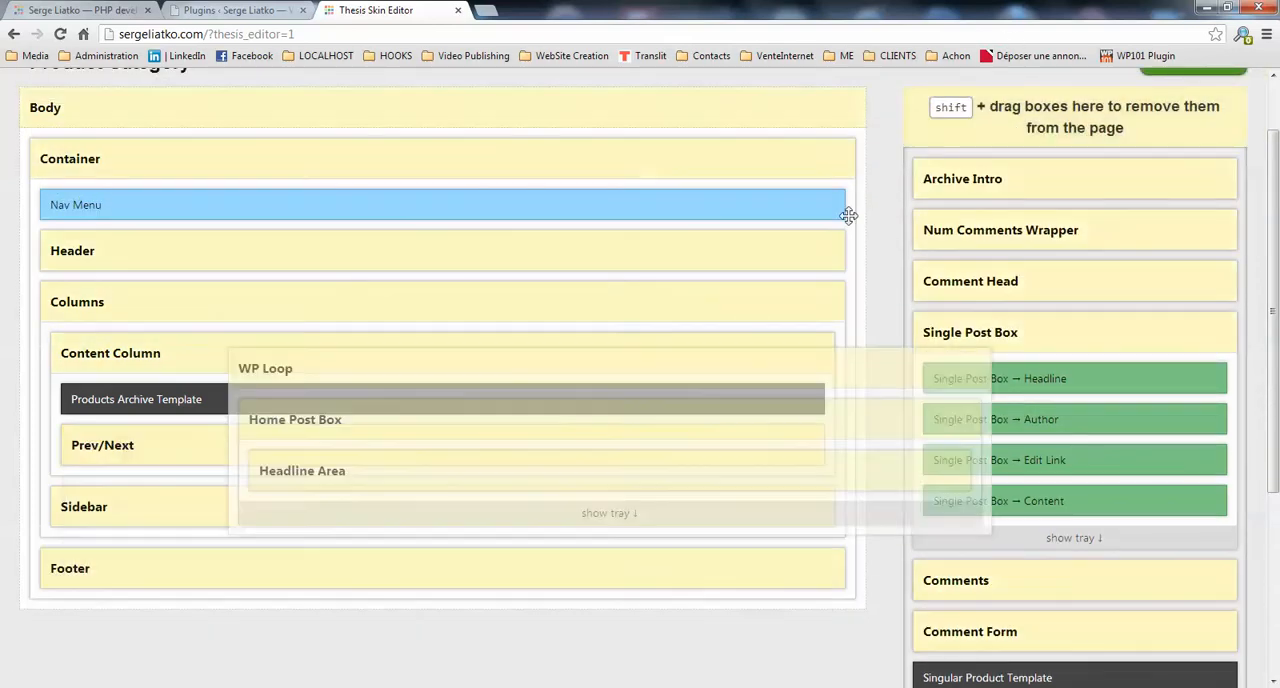
pyautogui.scroll(3)
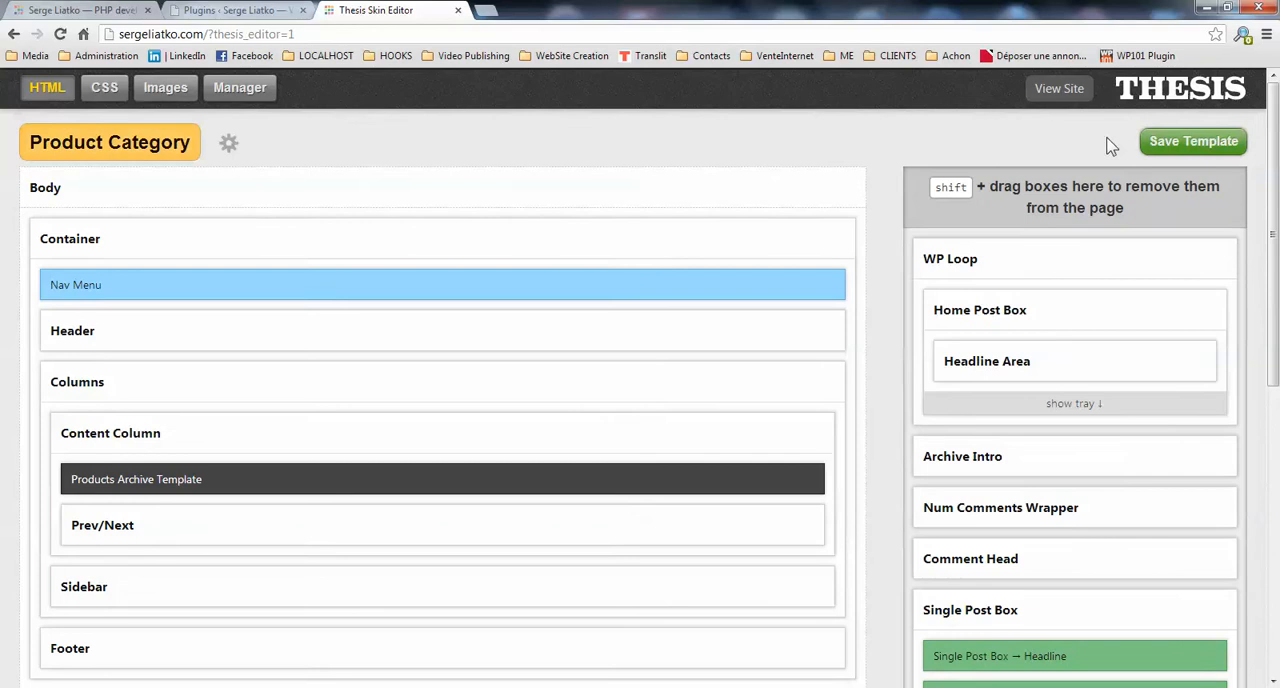
pyautogui.click(1193, 140)
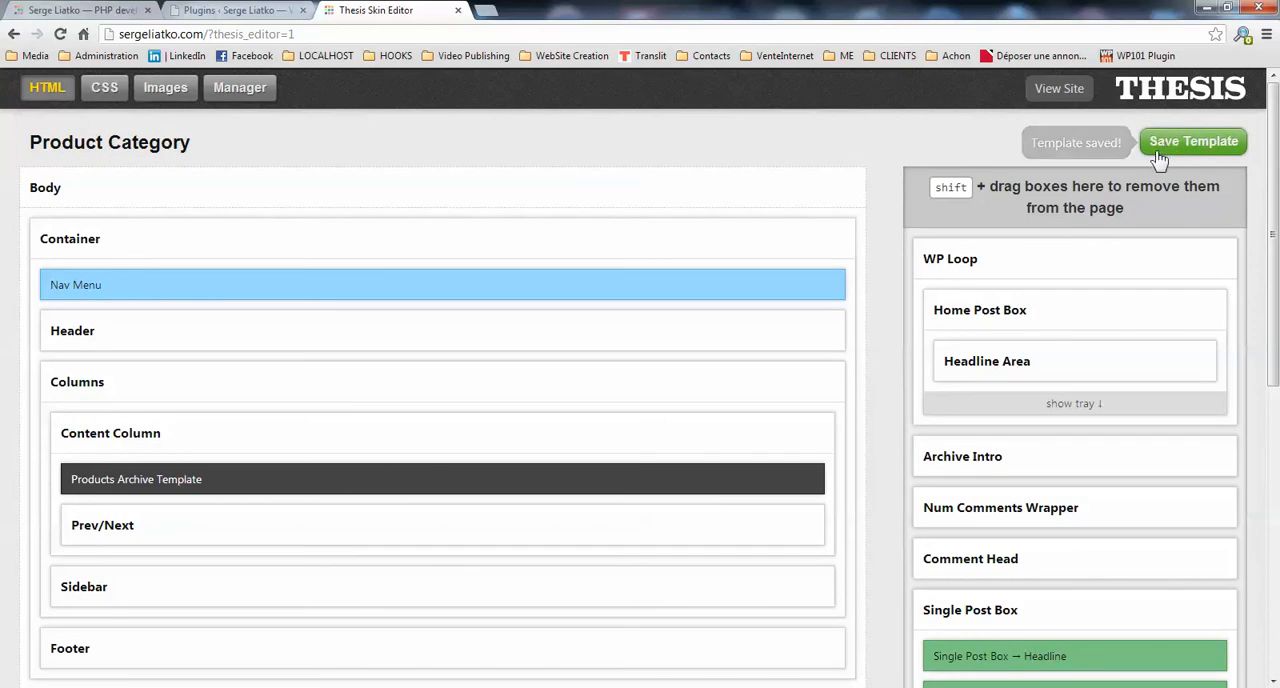
pyautogui.click(109, 142)
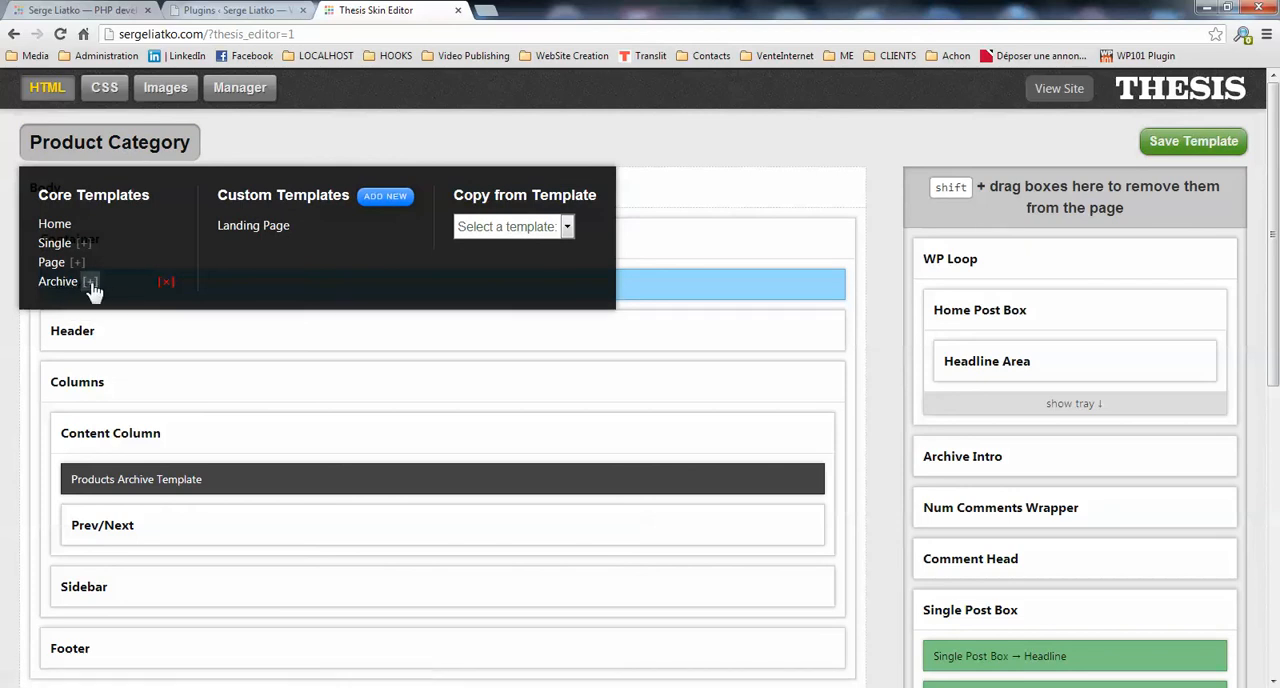
# - Open Product Tag and place Products Archive Template above WP Loop in Content Column
pyautogui.click(89, 281)
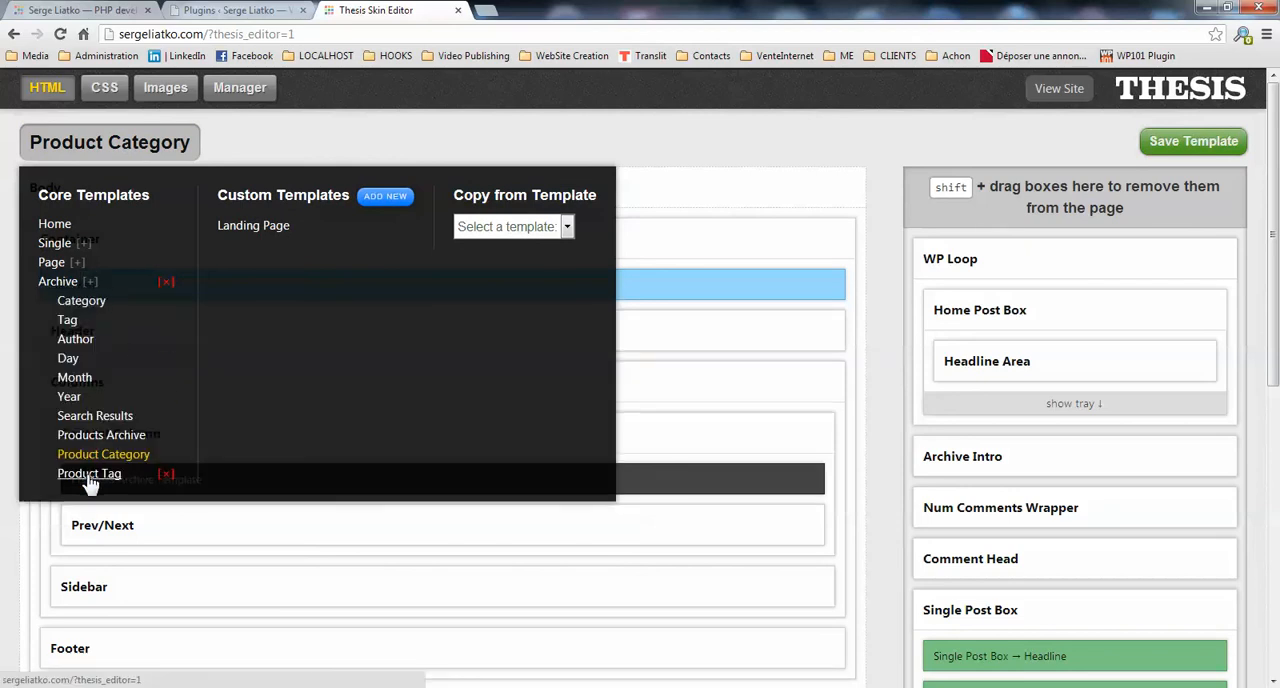
pyautogui.moveTo(89, 473)
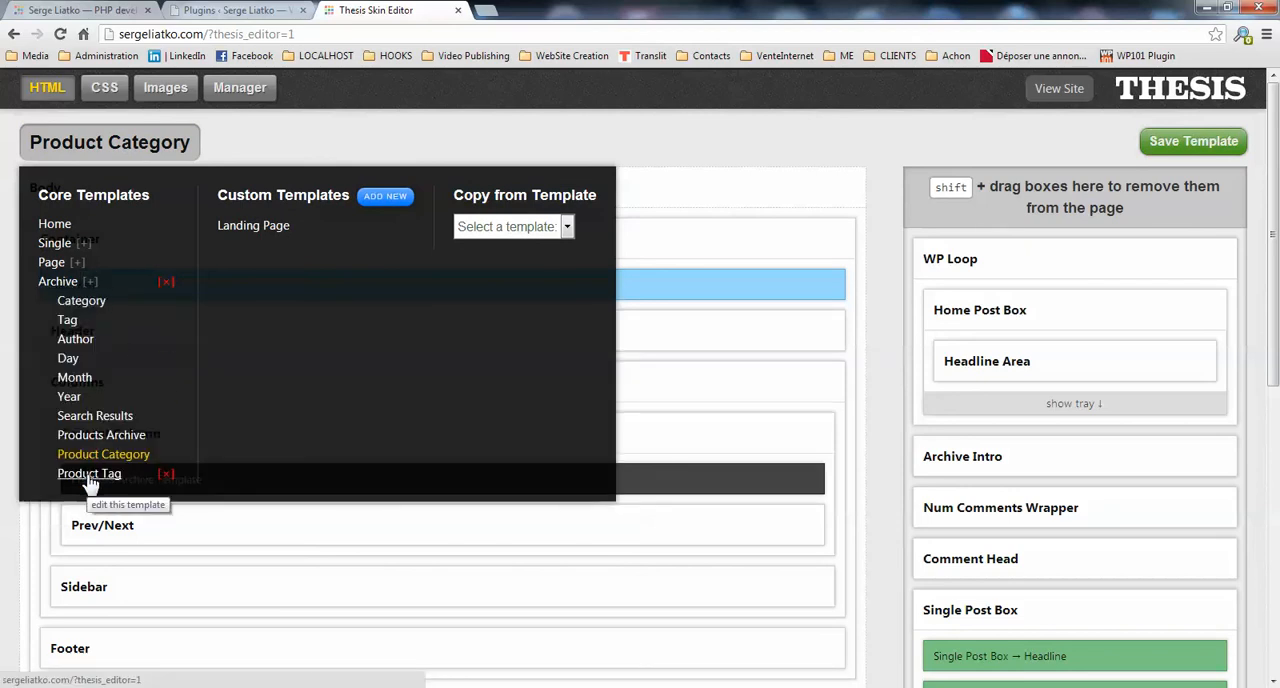
pyautogui.click(89, 473)
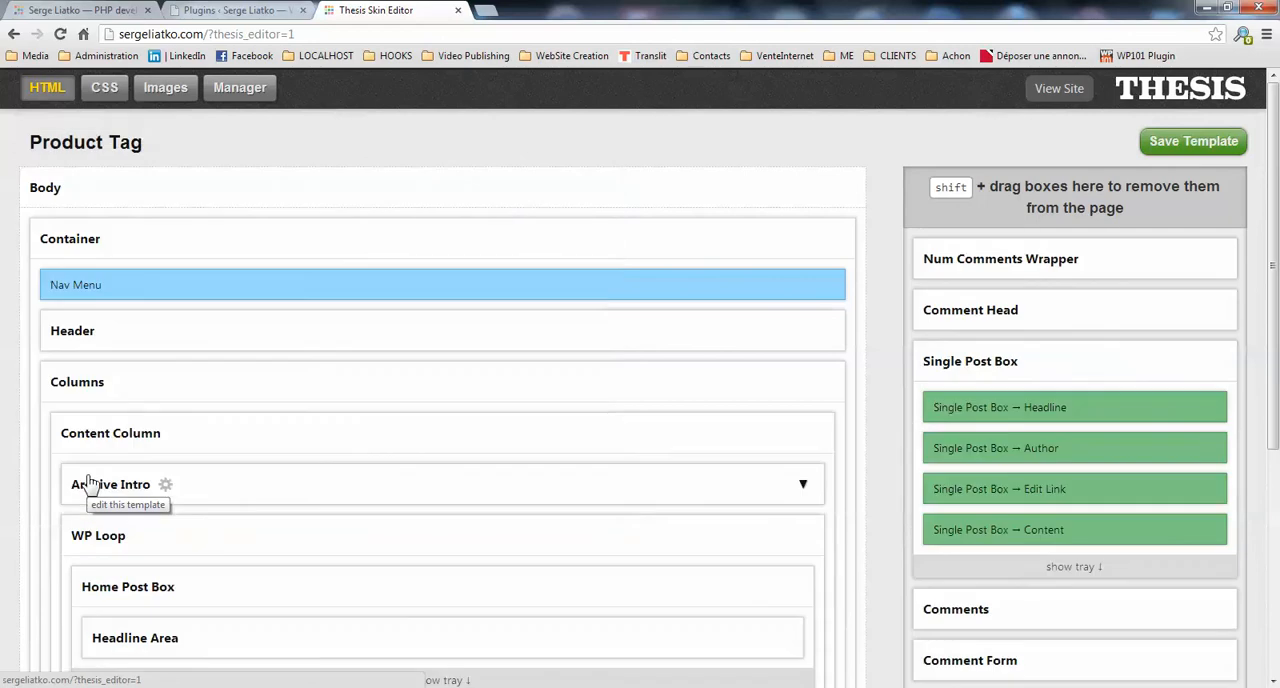
pyautogui.scroll(-3)
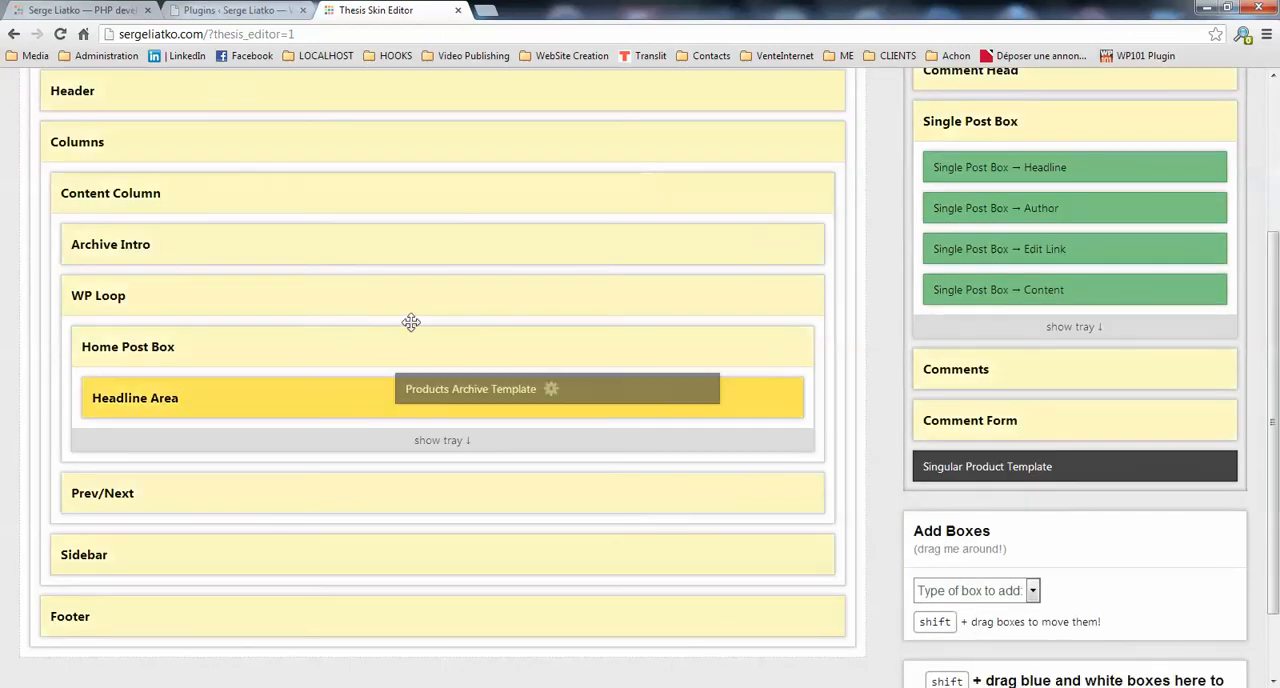
pyautogui.moveTo(557, 388); pyautogui.dragTo(442, 239)
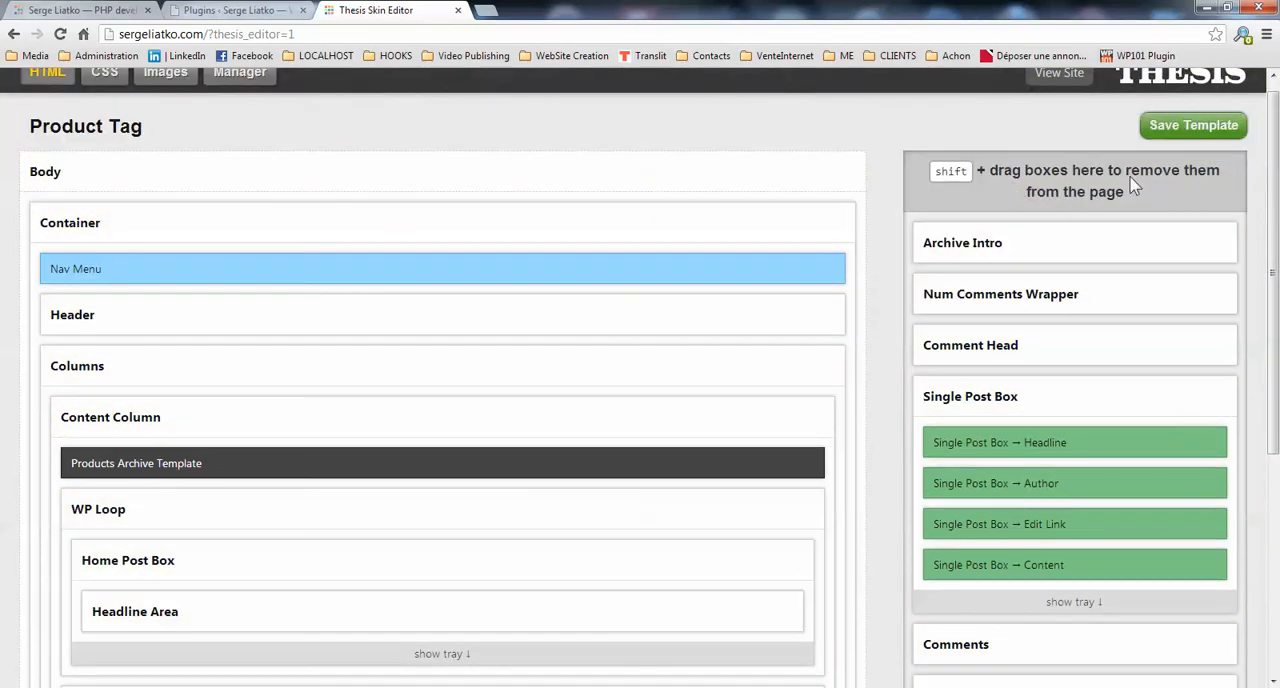
# - Drop WP Loop from the Product Tag content column, leaving Products Archive Template and Prev/Next, then save
pyautogui.scroll(-3)
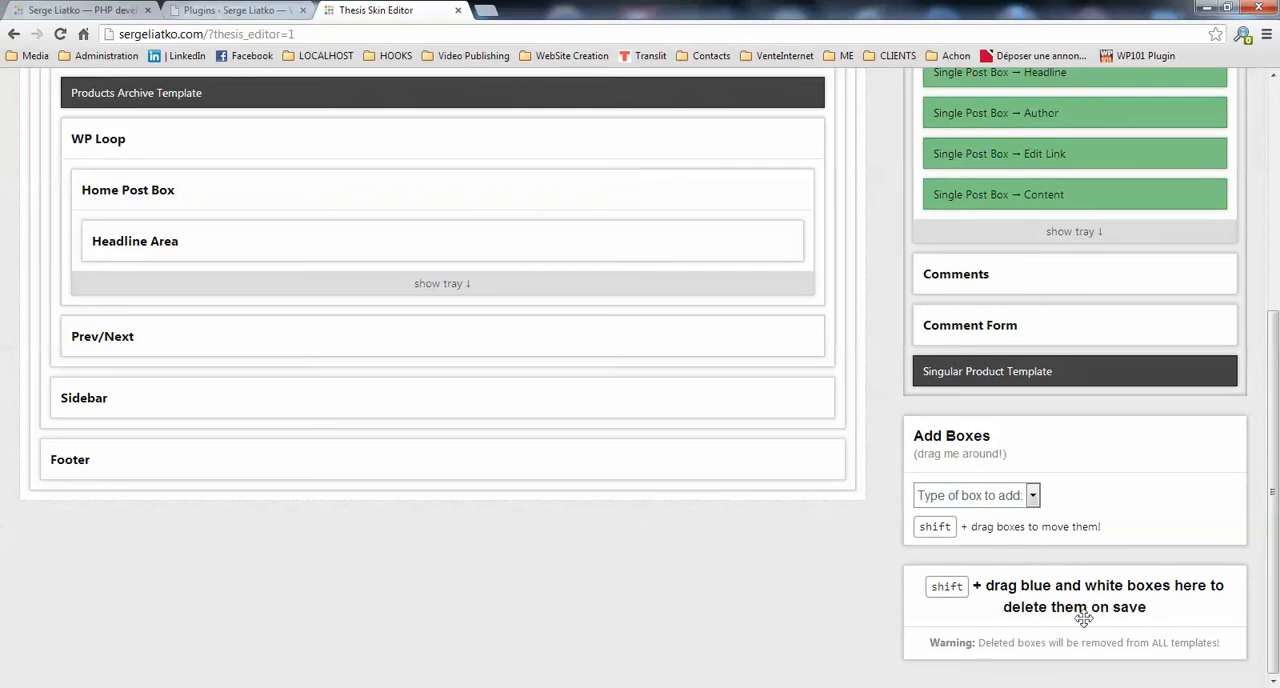
pyautogui.moveTo(1090, 598)
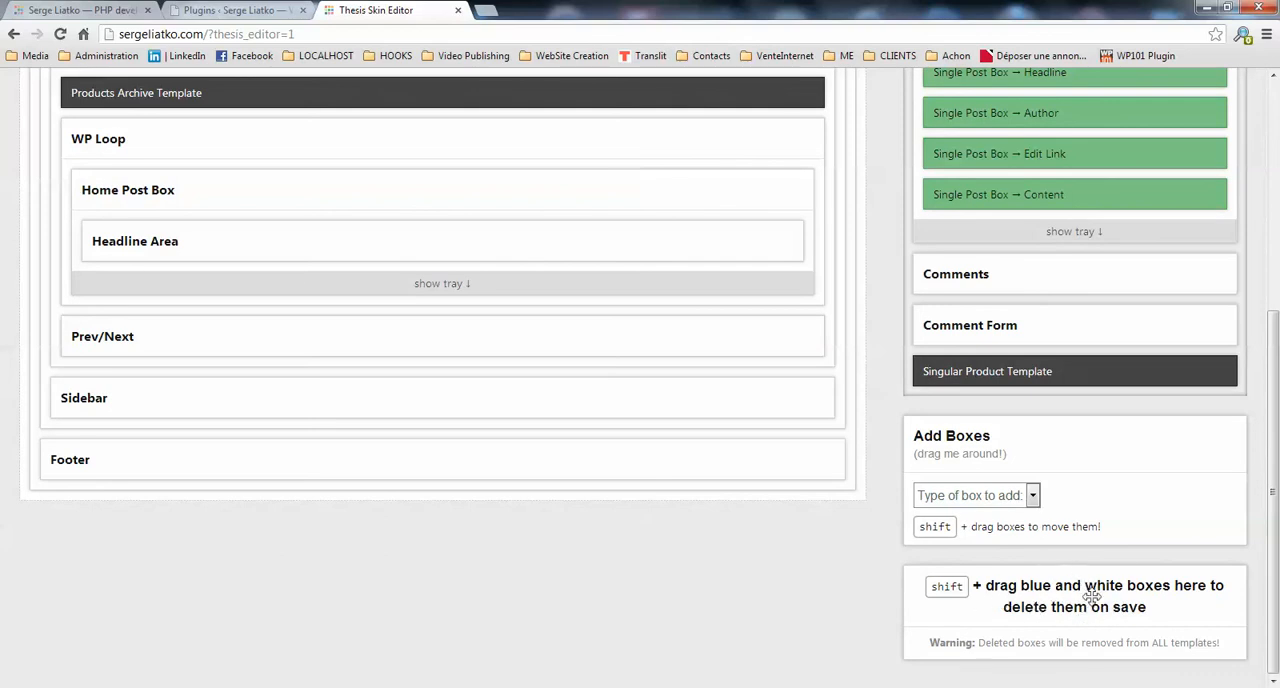
pyautogui.moveTo(1118, 588)
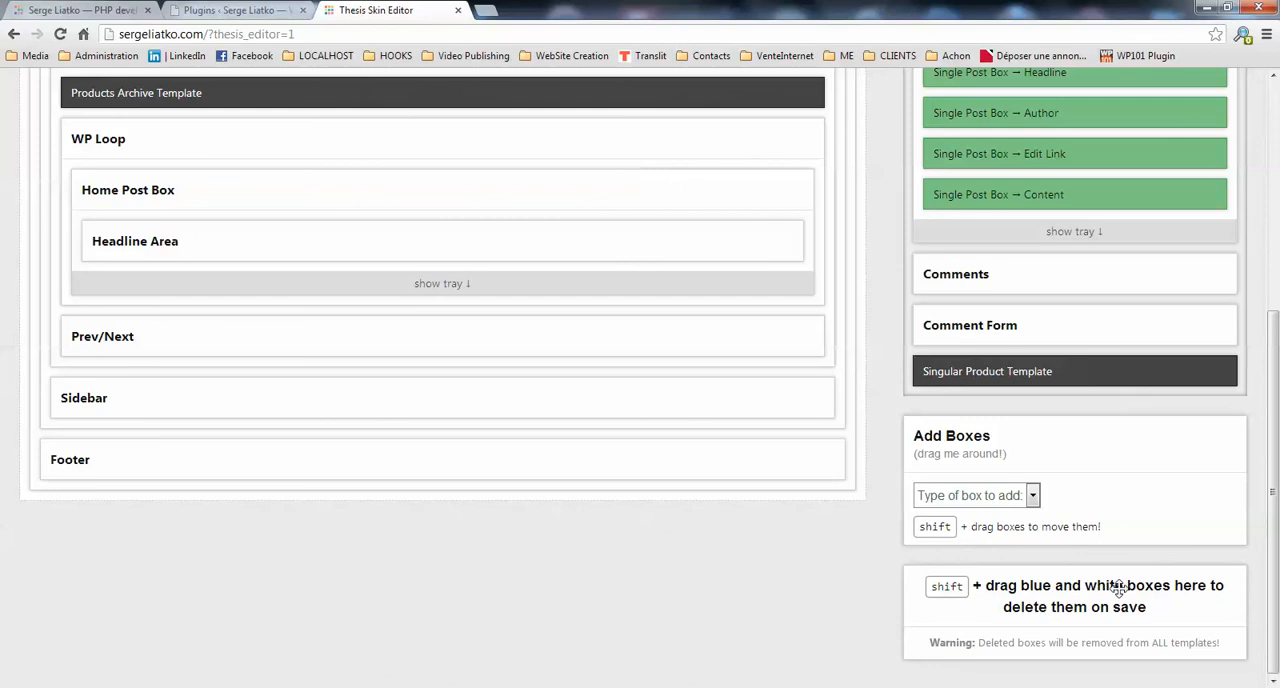
pyautogui.scroll(3)
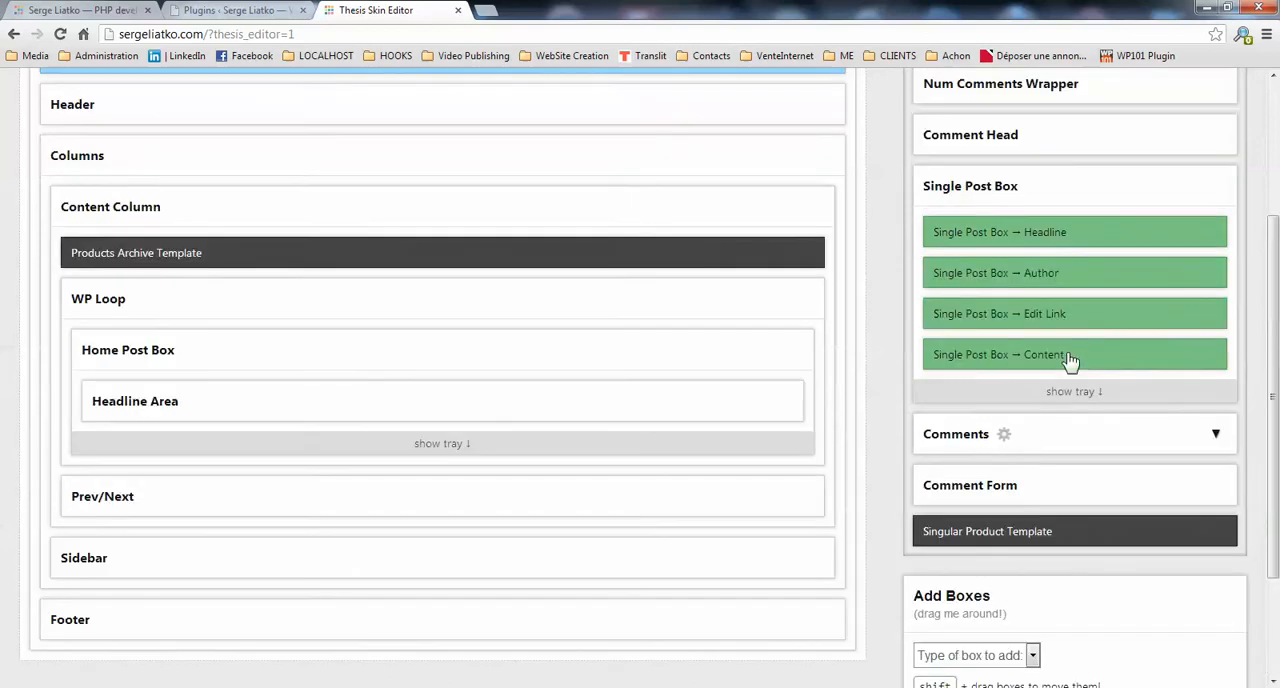
pyautogui.scroll(3)
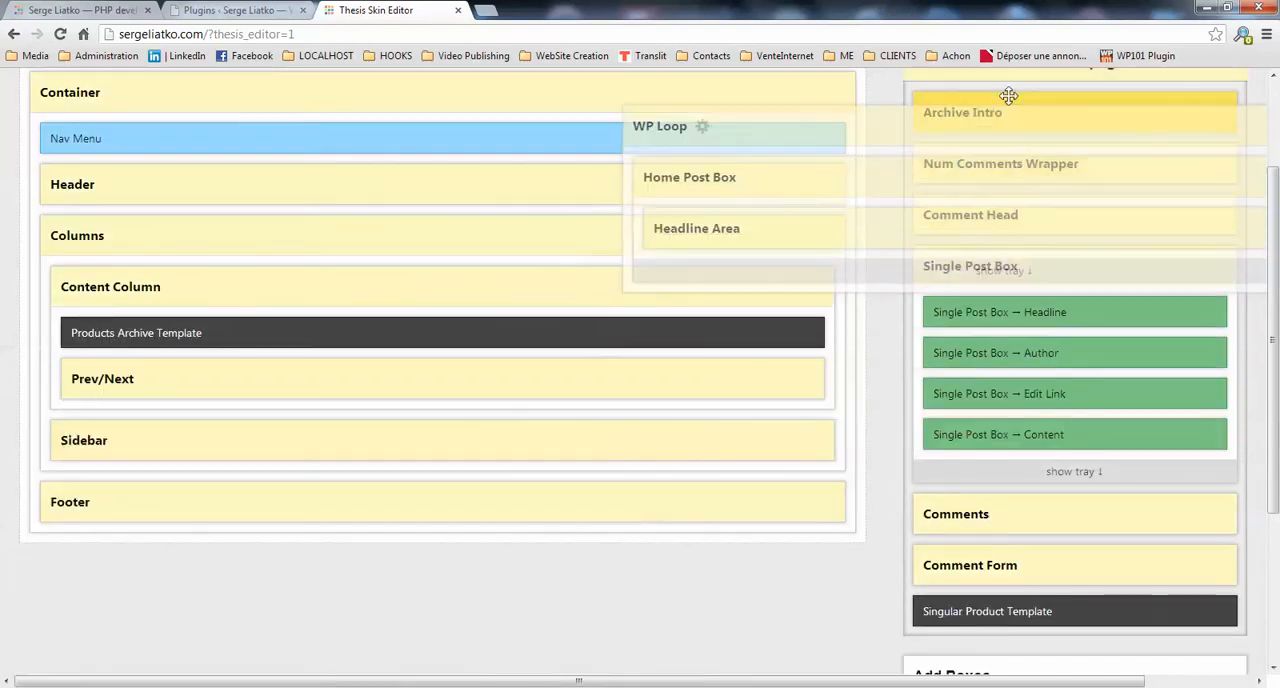
pyautogui.scroll(3)
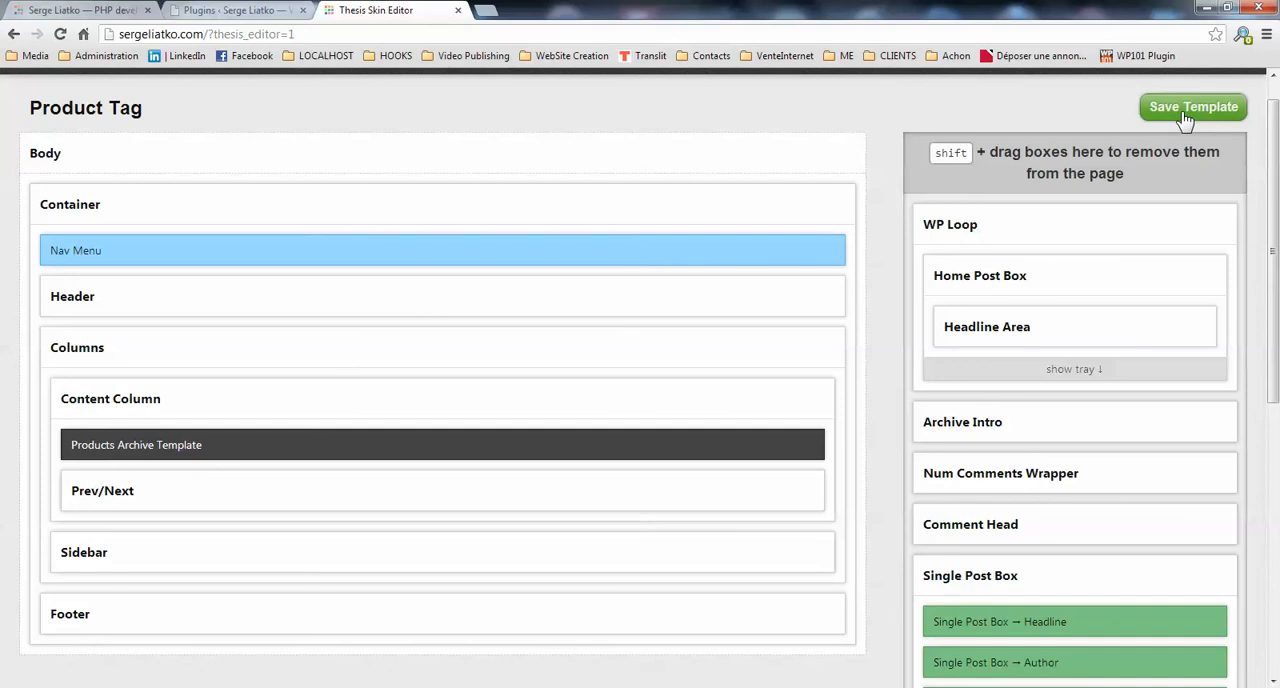
pyautogui.click(1193, 107)
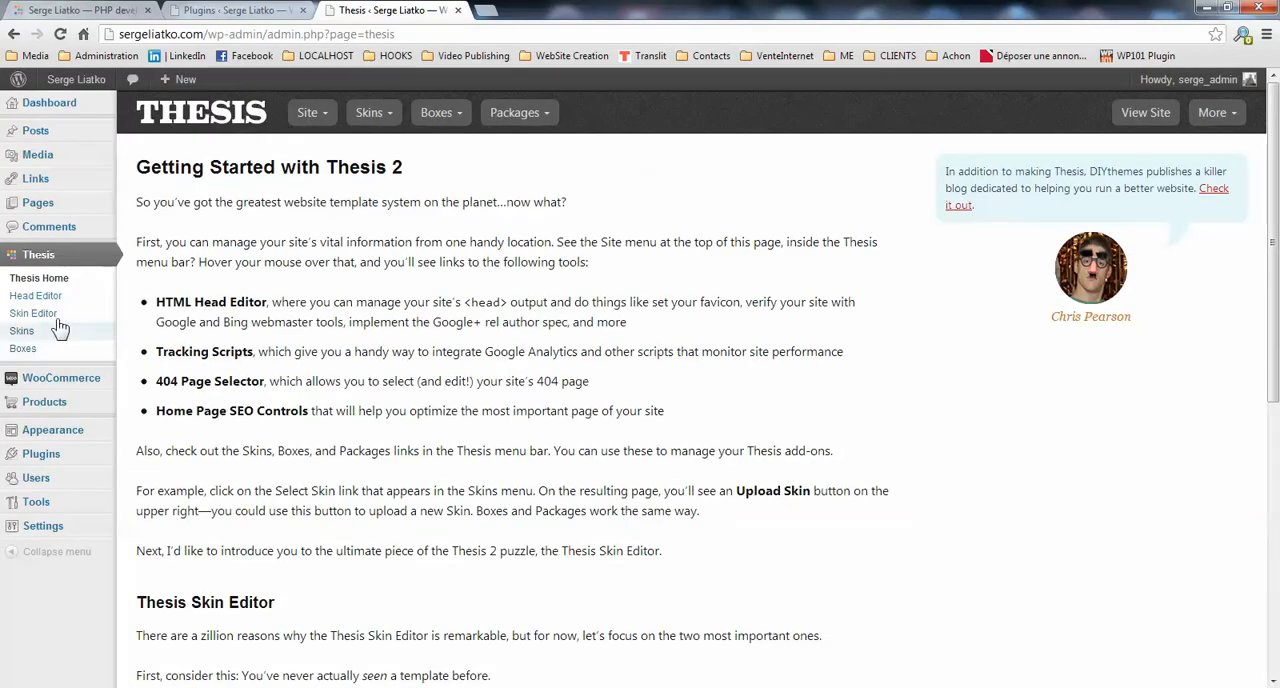
pyautogui.moveTo(148, 316)
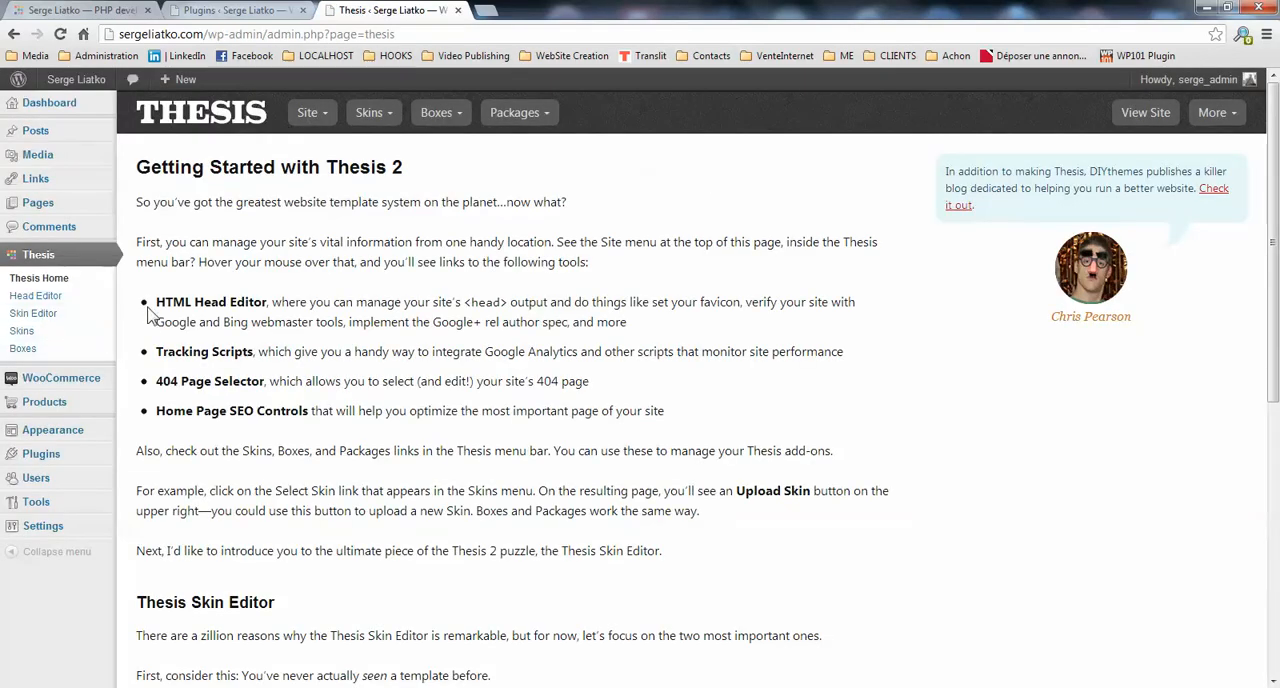
pyautogui.moveTo(120, 385)
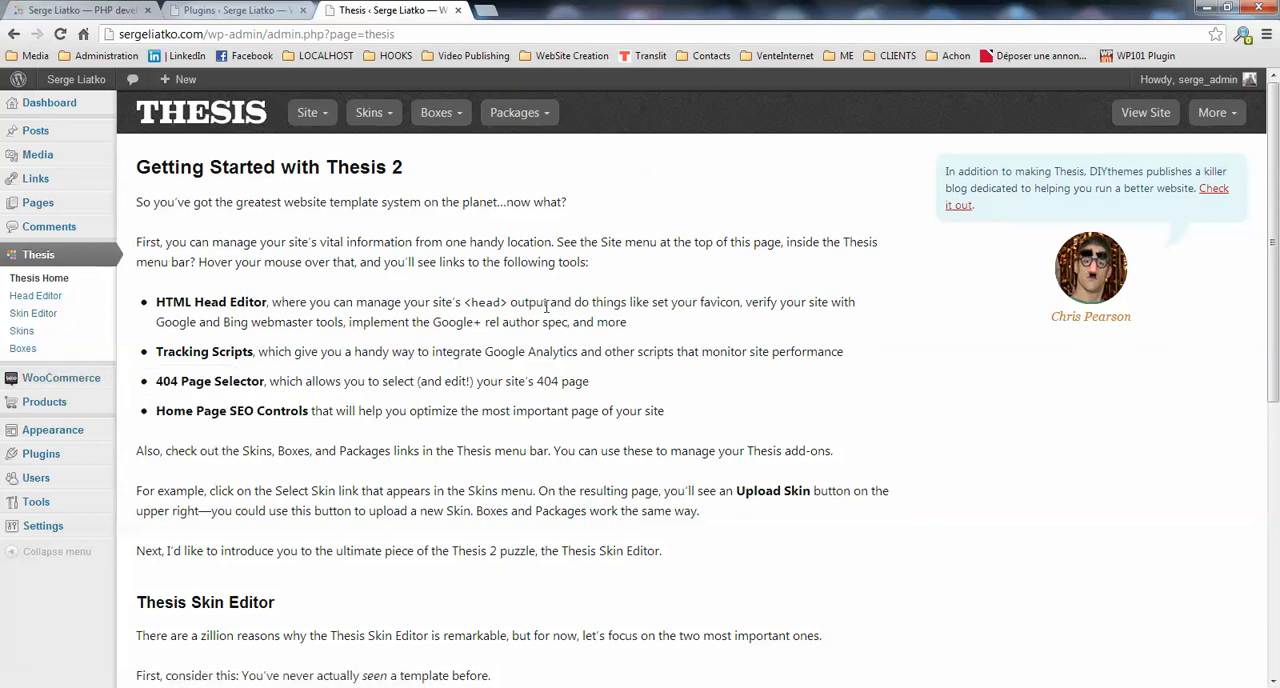
pyautogui.moveTo(825, 576)
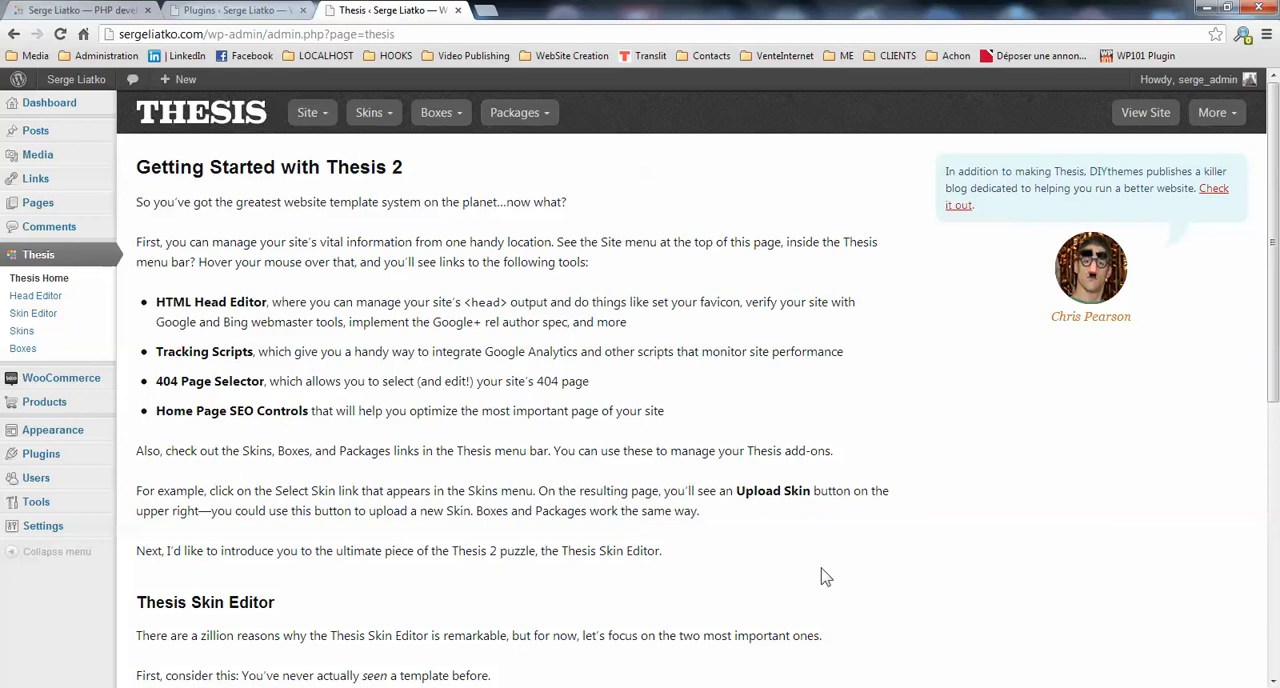